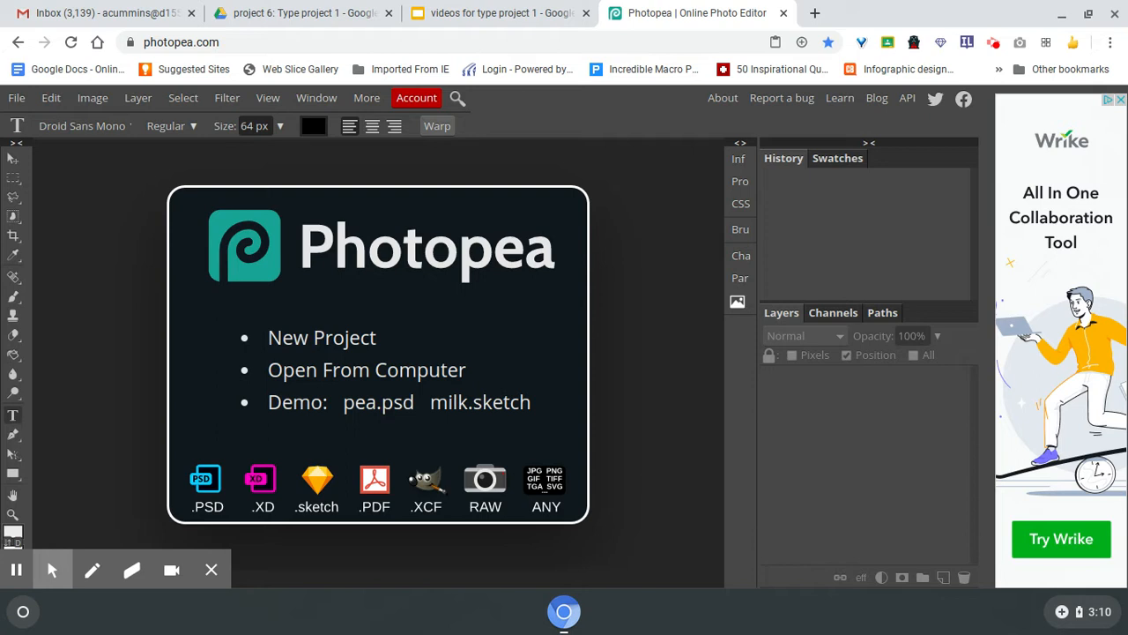
mouse_move(260, 354)
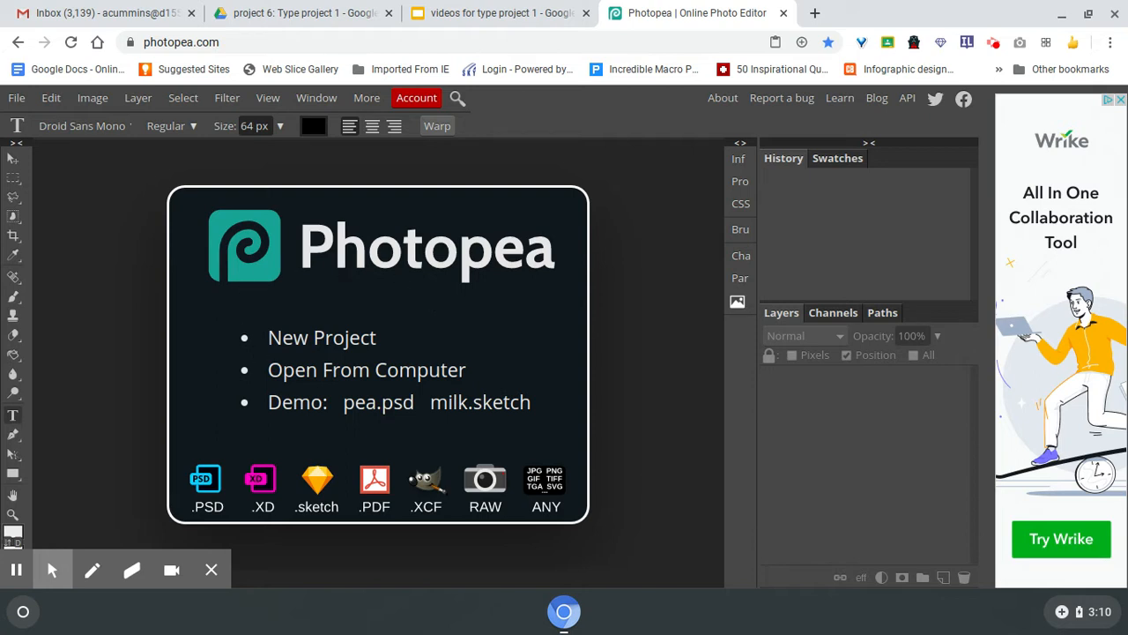
mouse_move(309, 344)
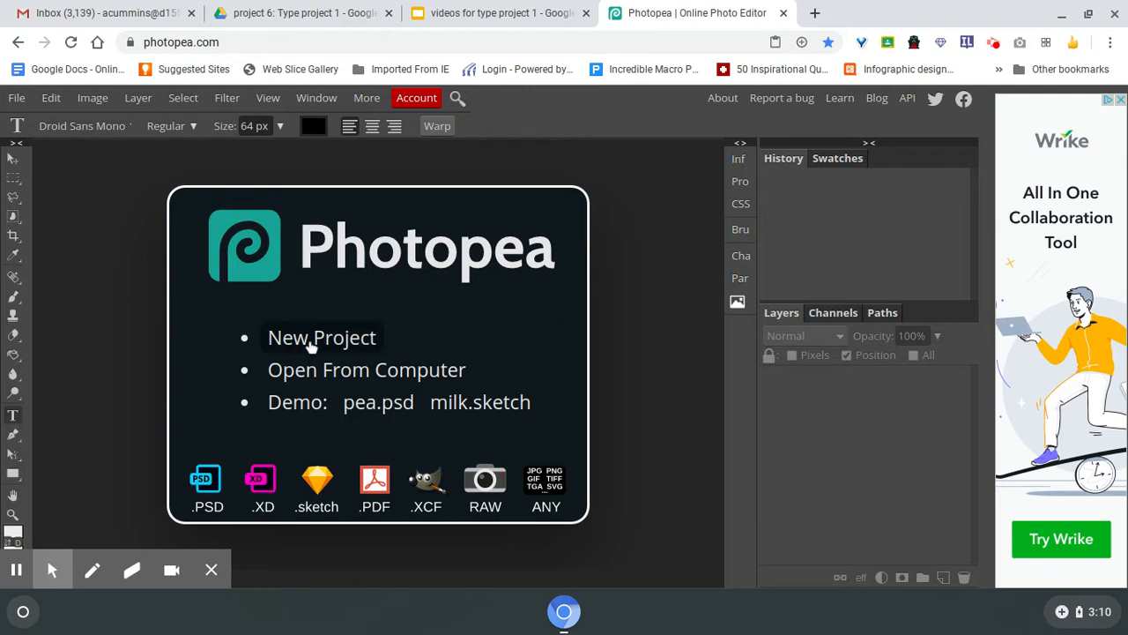
Start a new project using the 5 × 7 in photo preset at 300 DPI
left_click(322, 336)
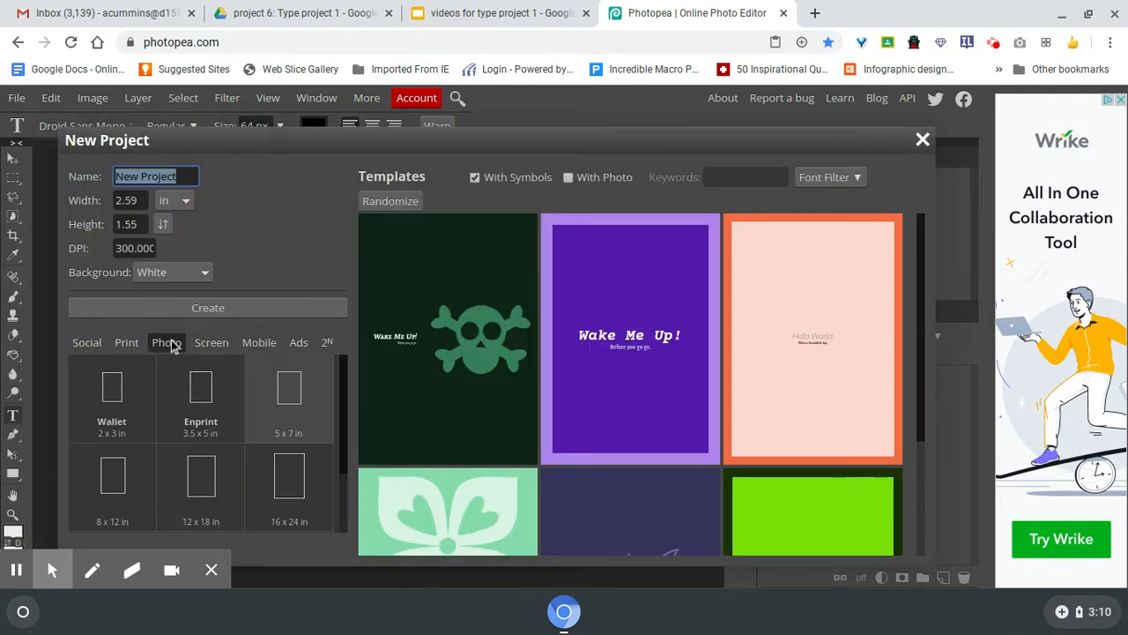
mouse_move(289, 388)
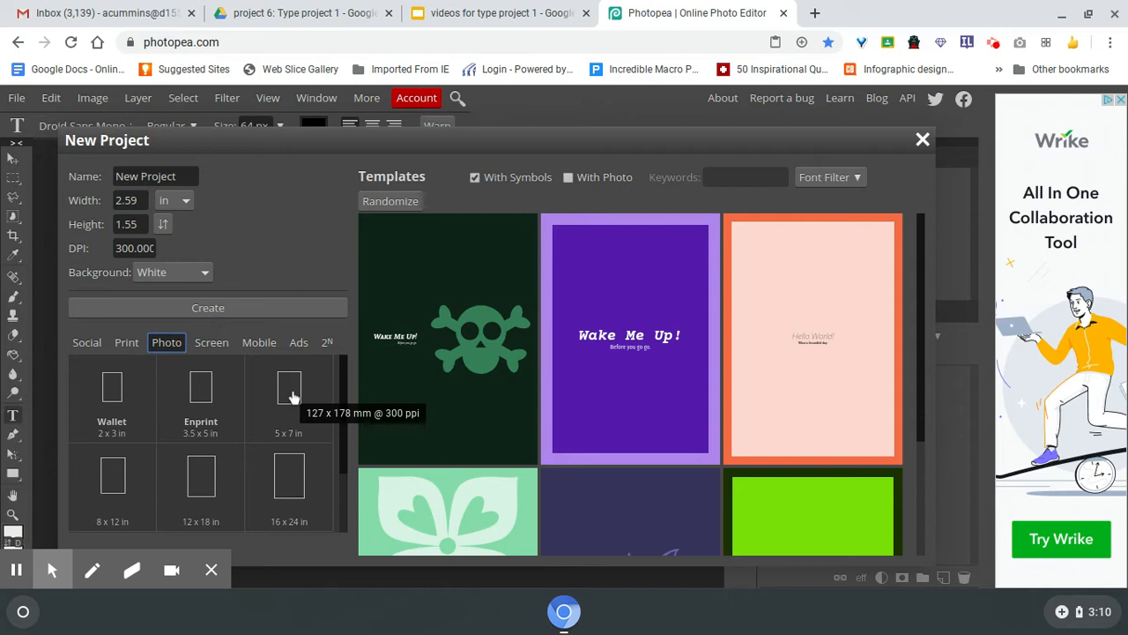
left_click(289, 388)
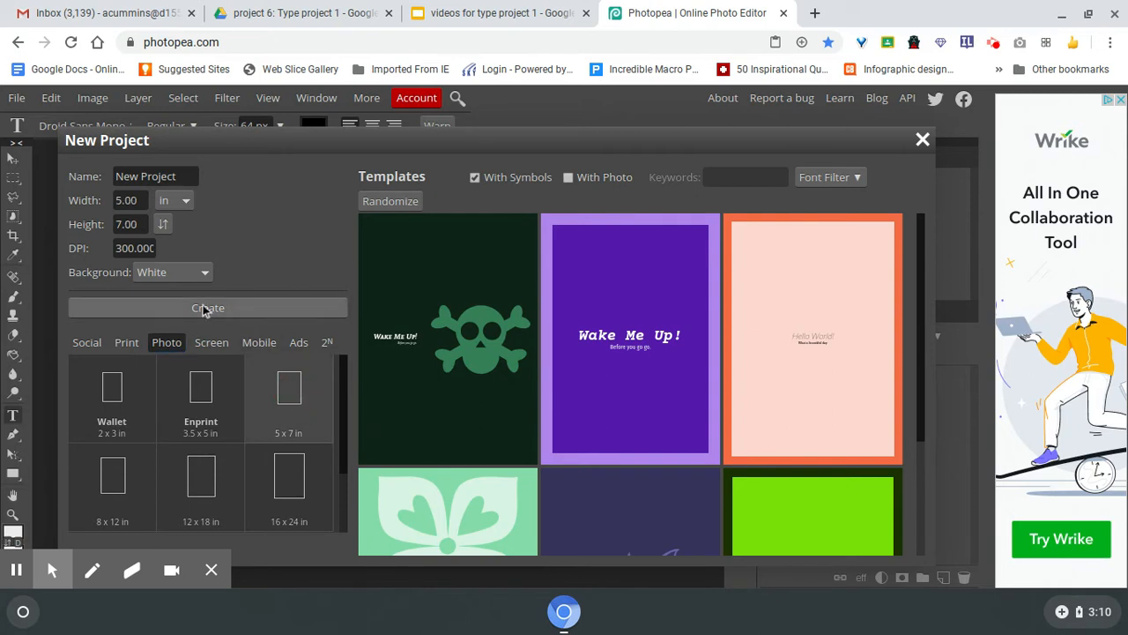
Create the white 5 × 7 in New Project.psd document
left_click(207, 308)
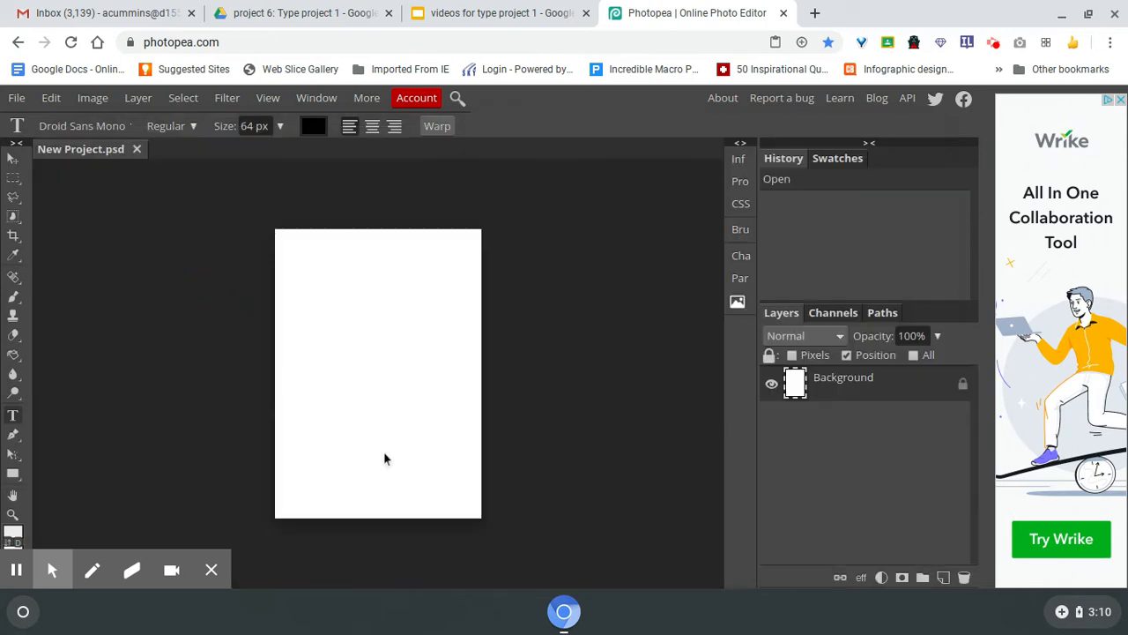
mouse_move(408, 419)
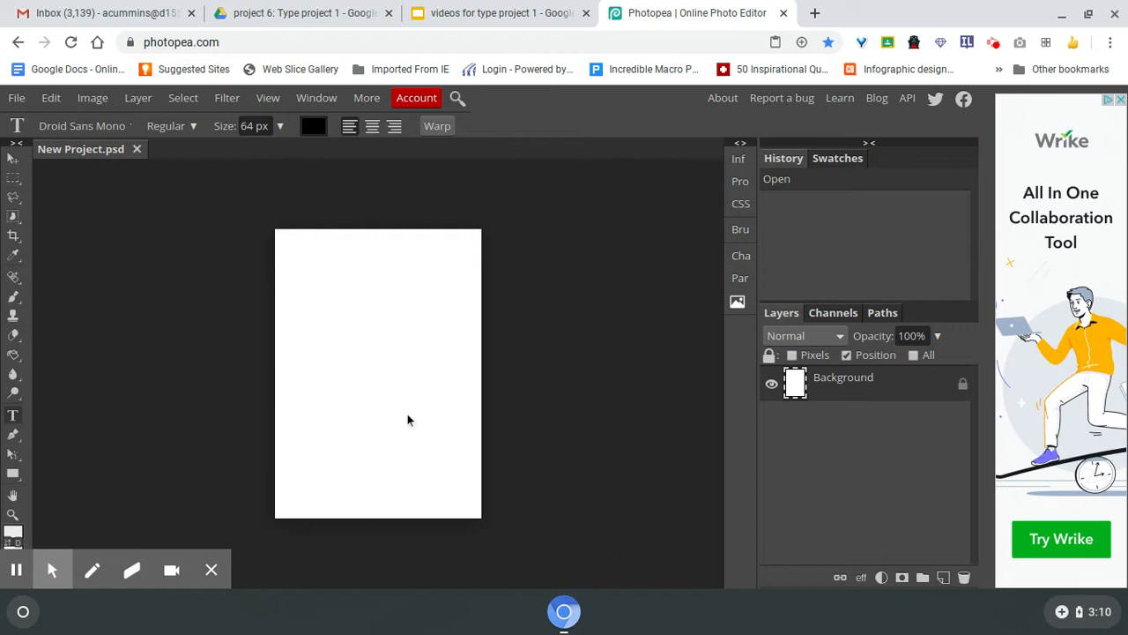
mouse_move(421, 284)
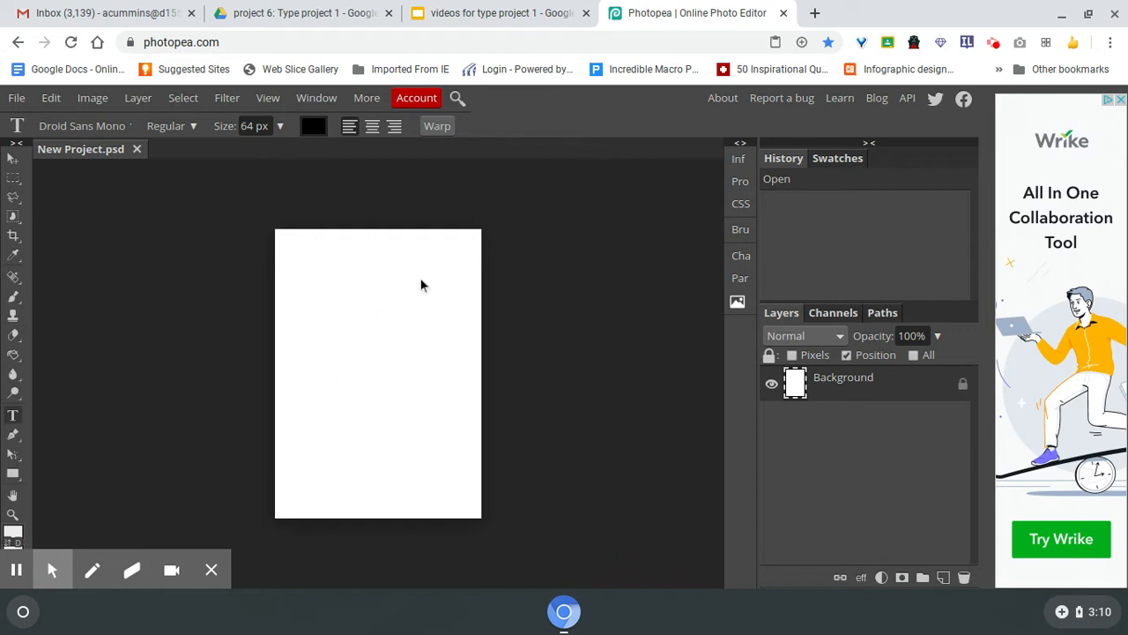
mouse_move(323, 324)
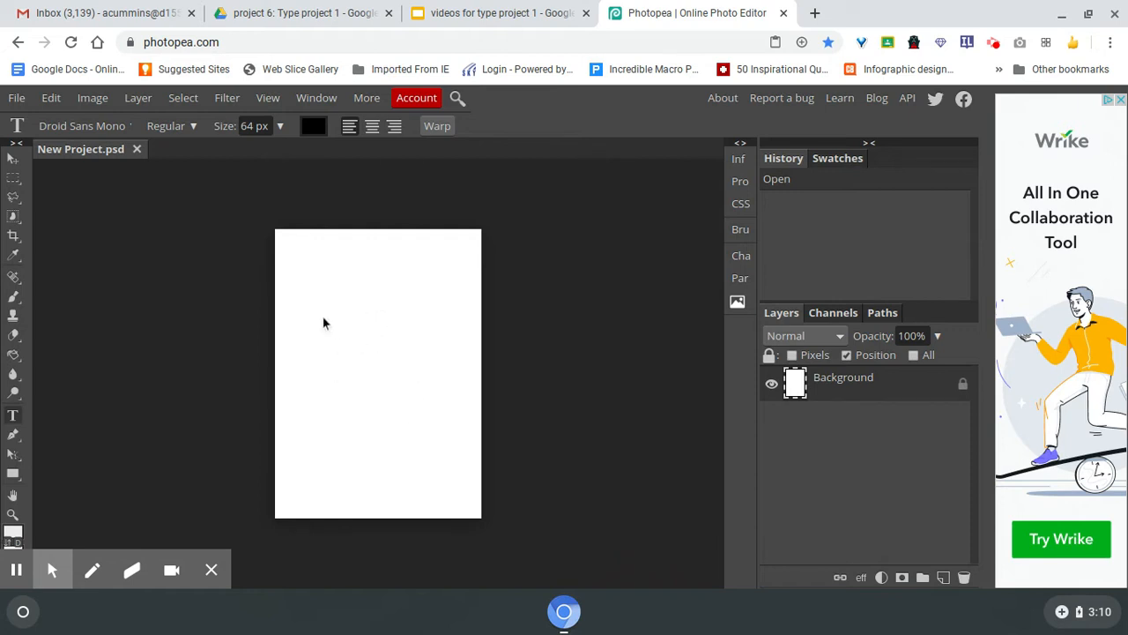
mouse_move(441, 297)
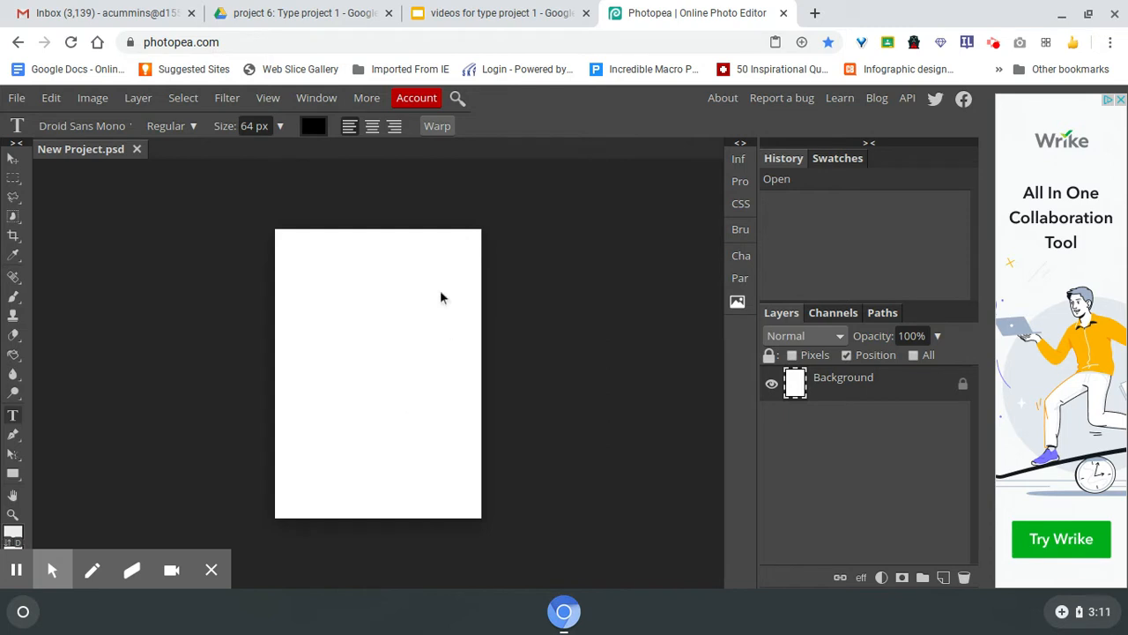
mouse_move(429, 350)
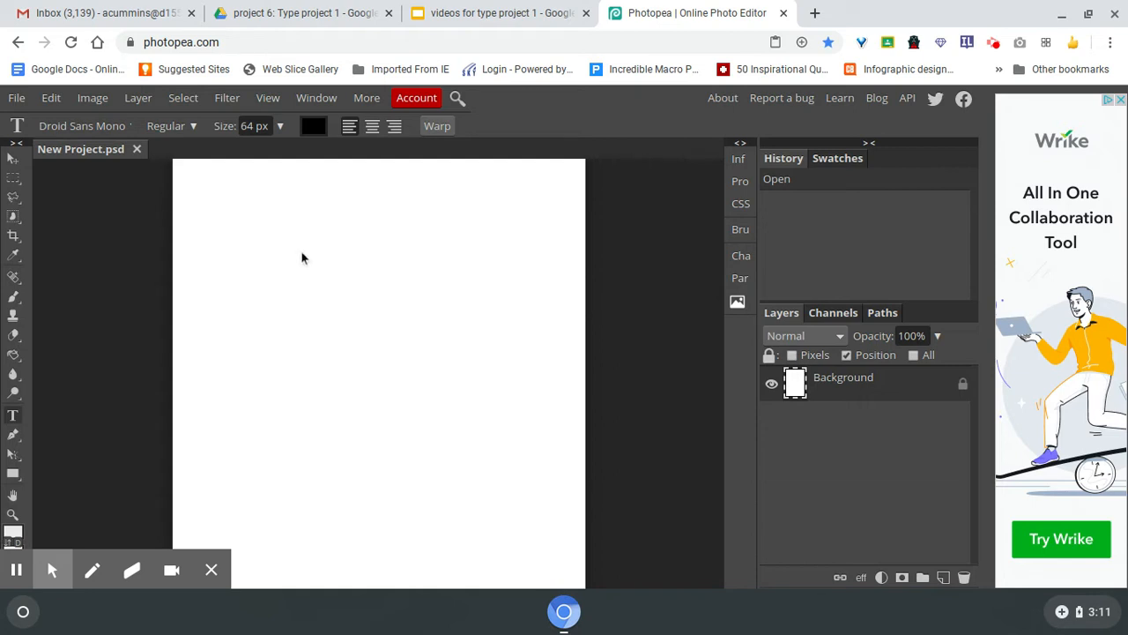
mouse_move(520, 424)
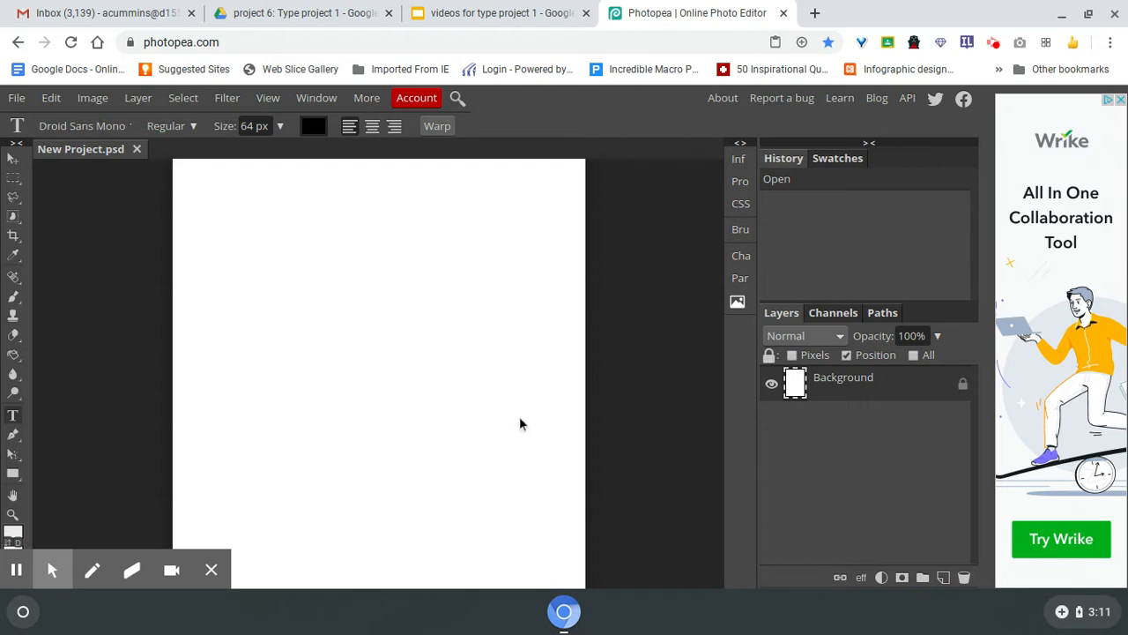
mouse_move(492, 455)
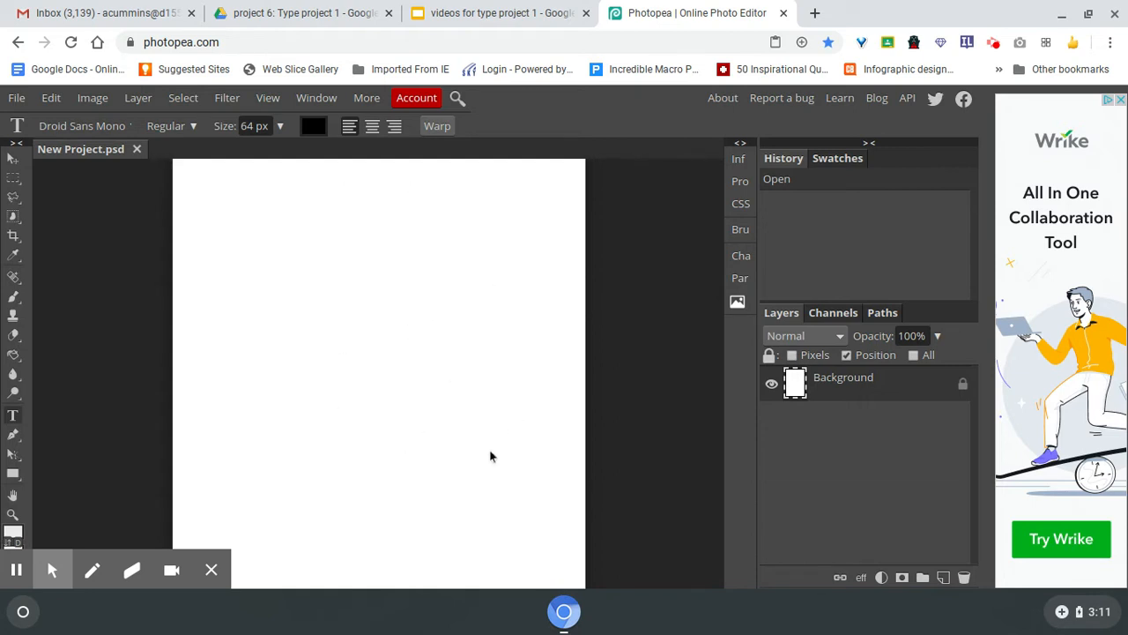
mouse_move(351, 422)
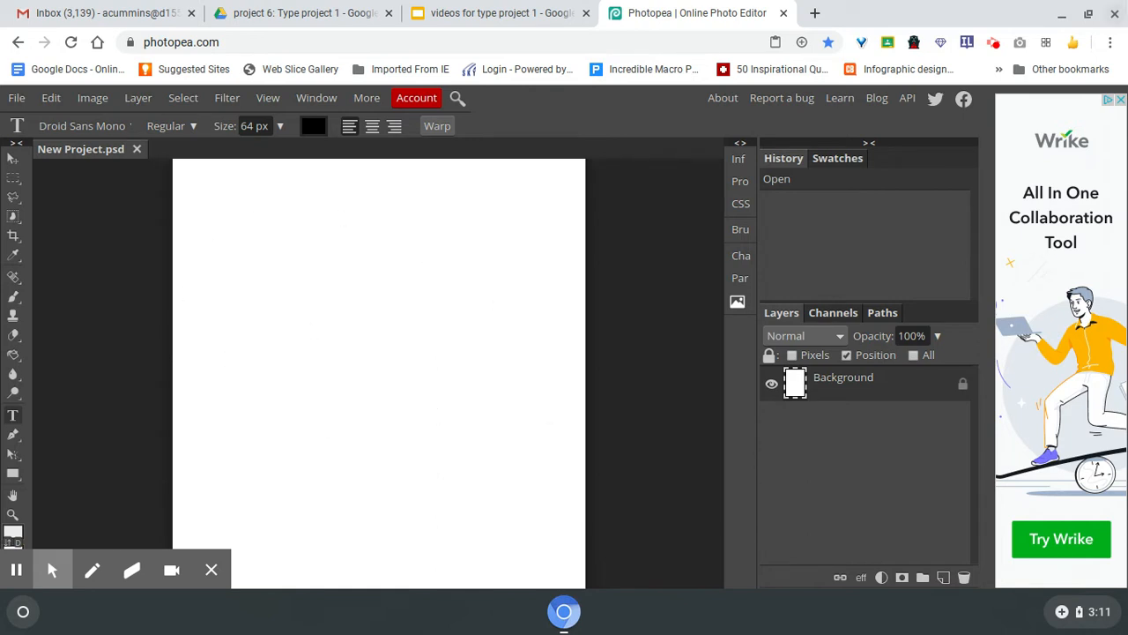
mouse_move(1110, 41)
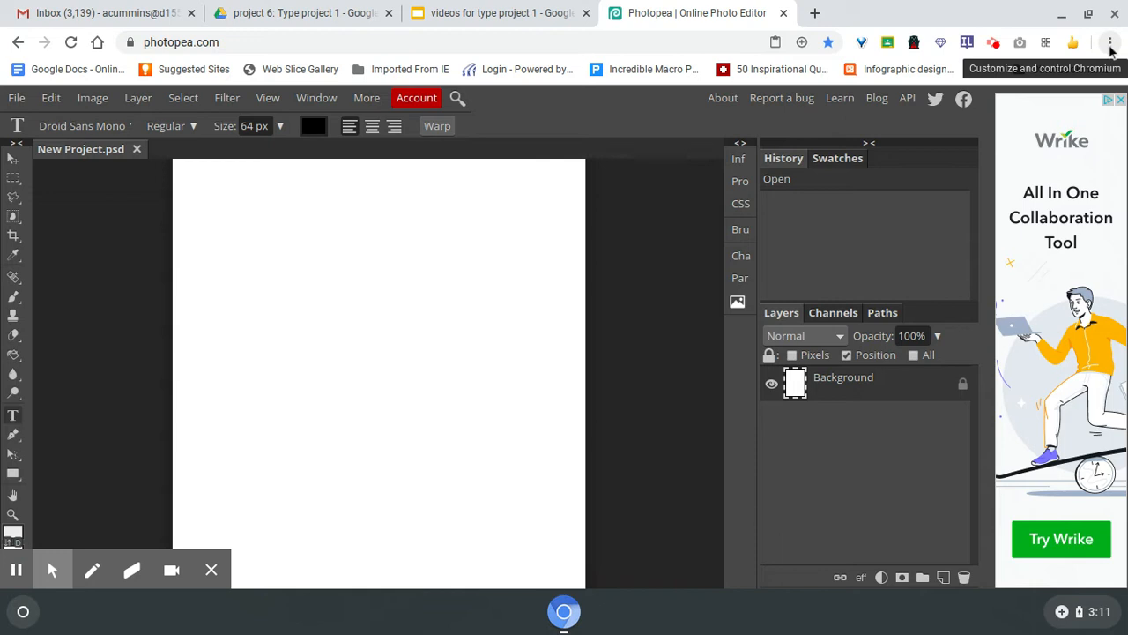
left_click(1109, 43)
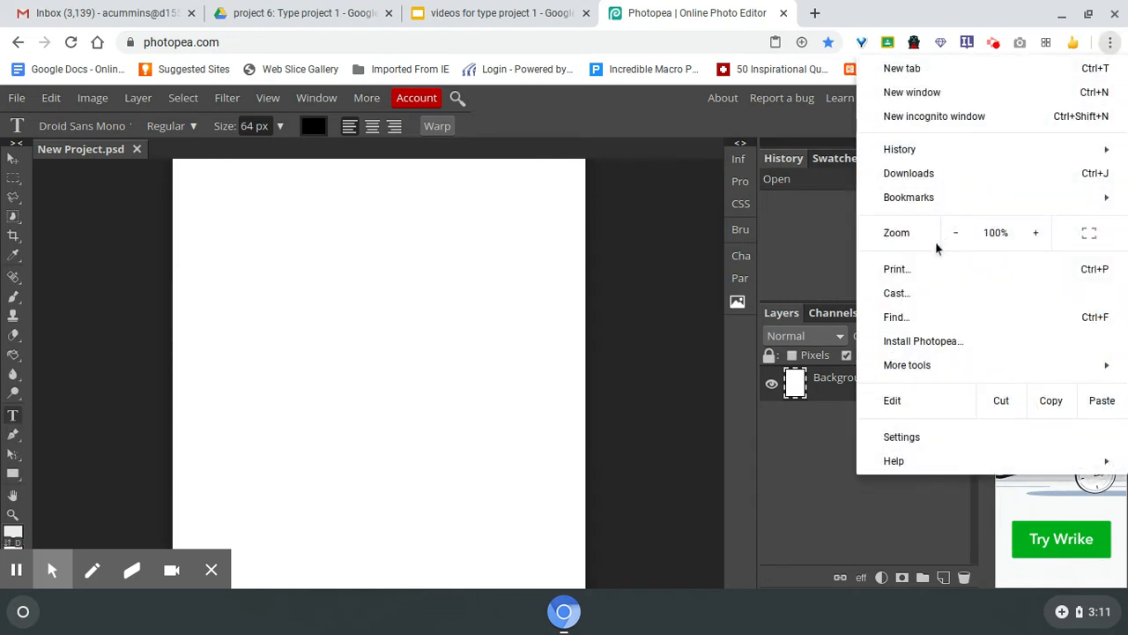
mouse_move(955, 232)
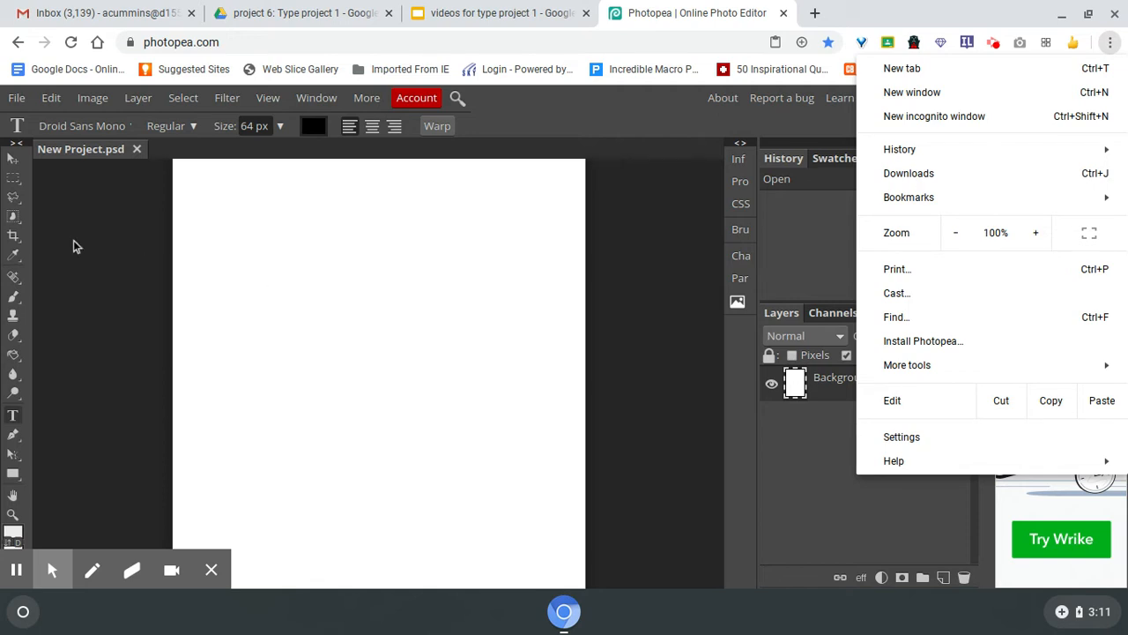
mouse_move(16, 423)
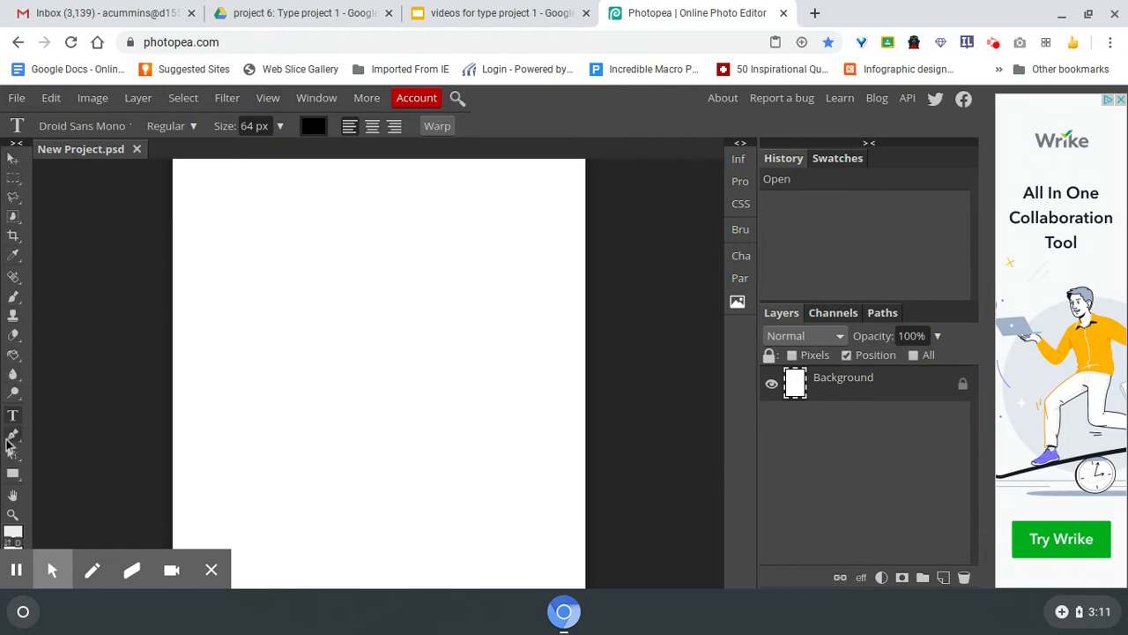
mouse_move(14, 416)
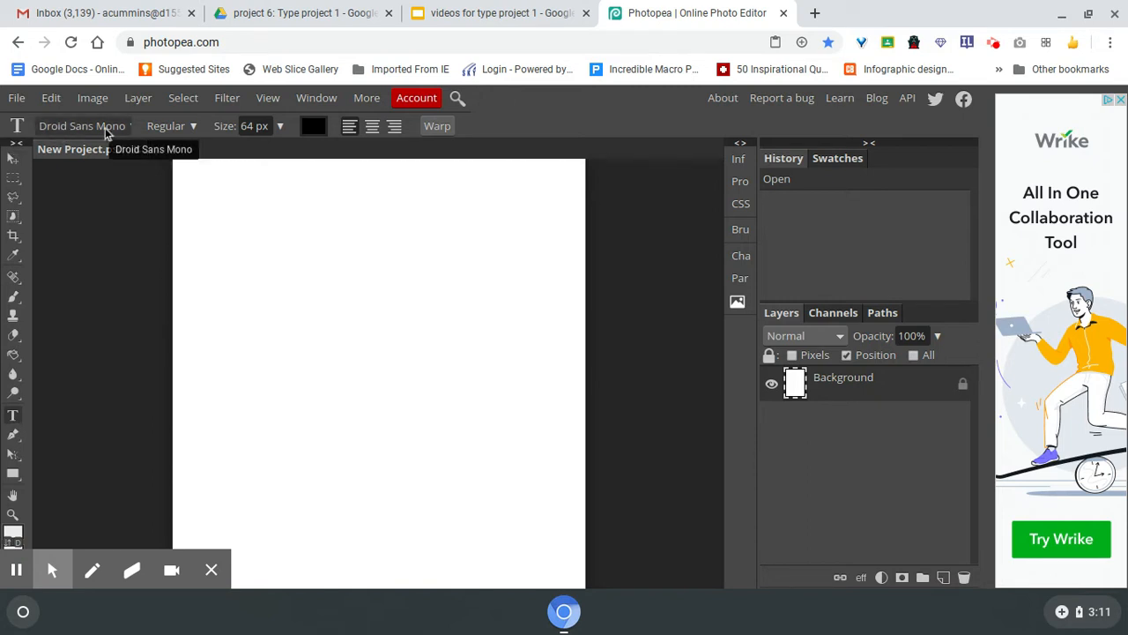
Pick Duplexide from the Type tool's font list
left_click(82, 125)
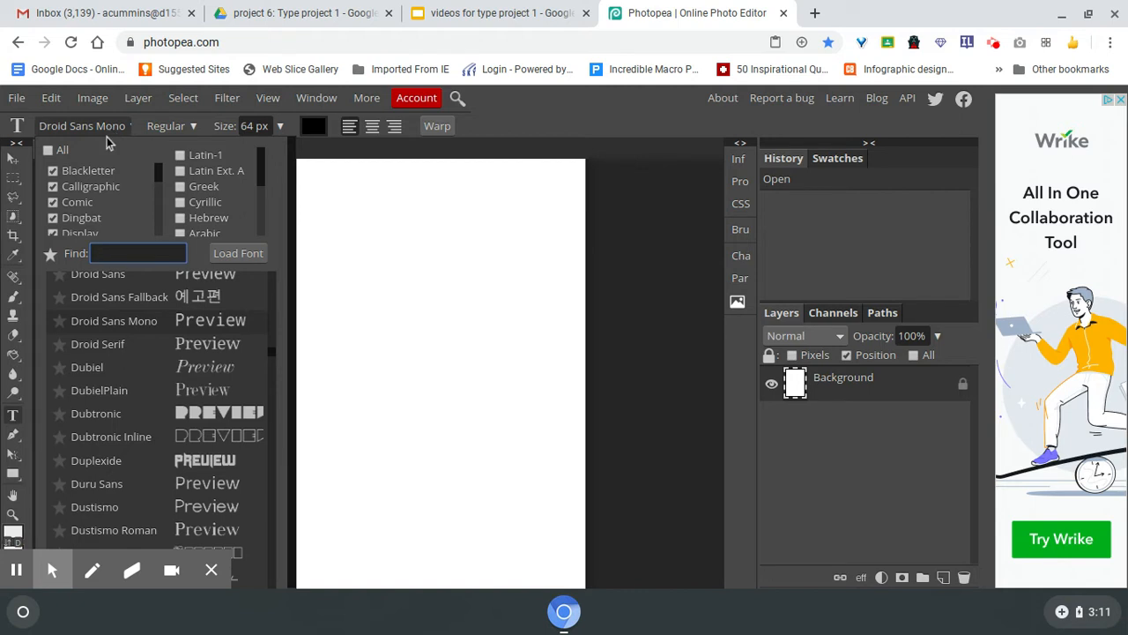
mouse_move(86, 366)
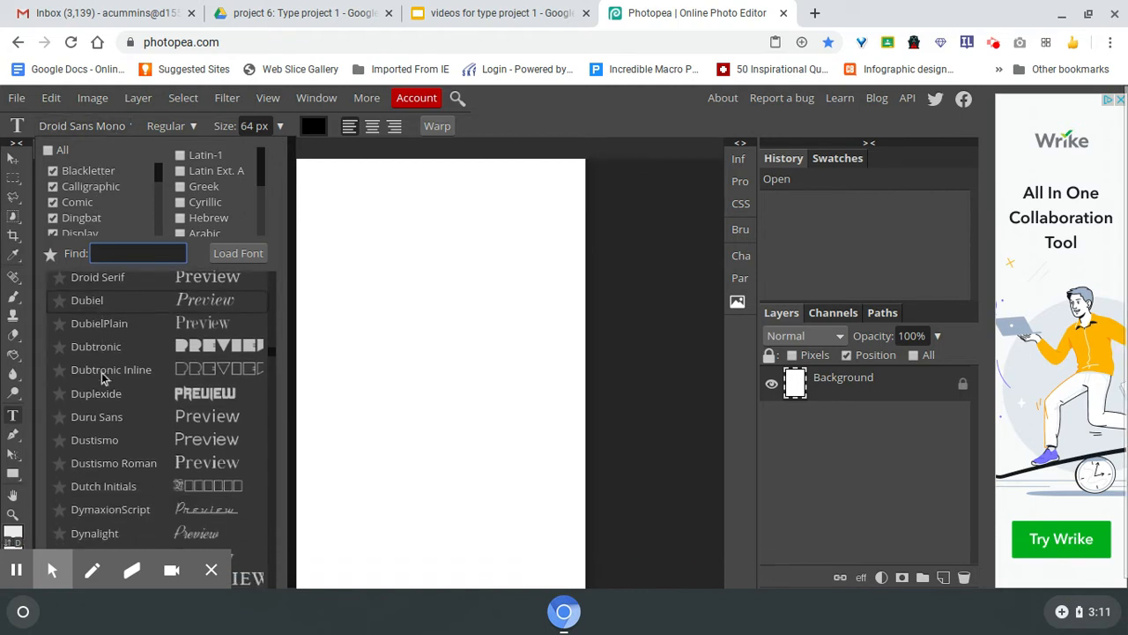
scroll("down", 3)
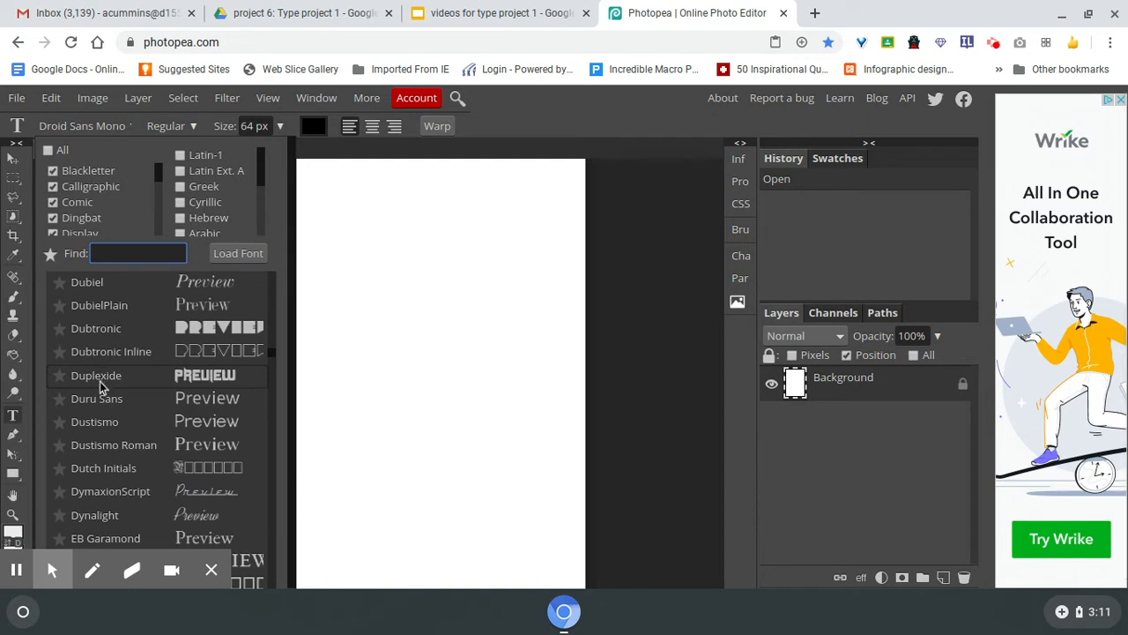
left_click(95, 374)
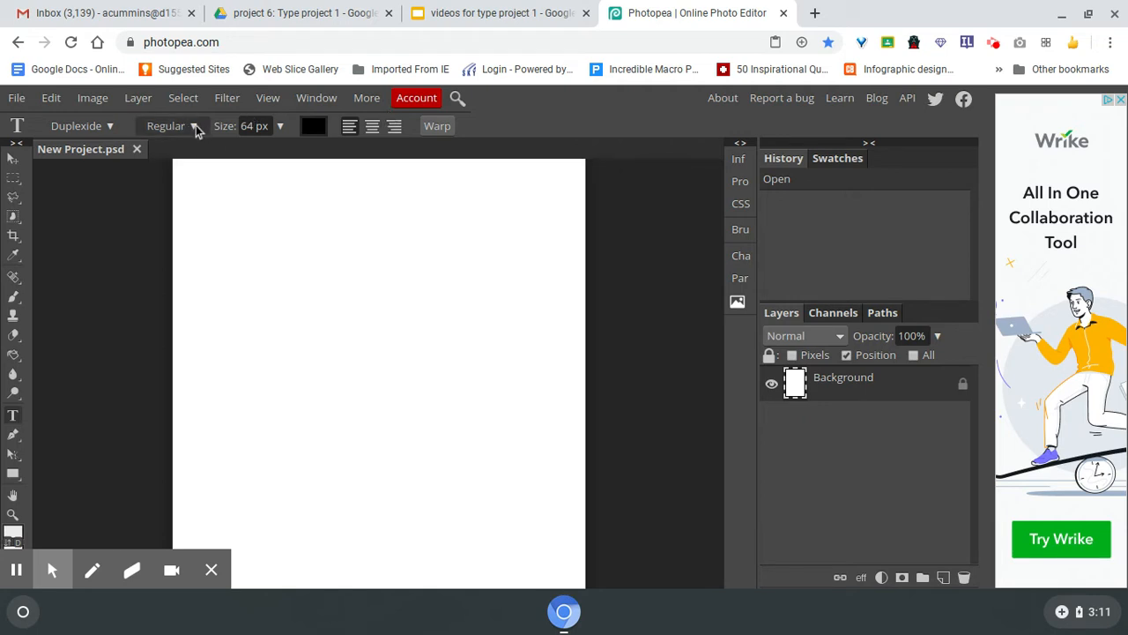
mouse_move(185, 132)
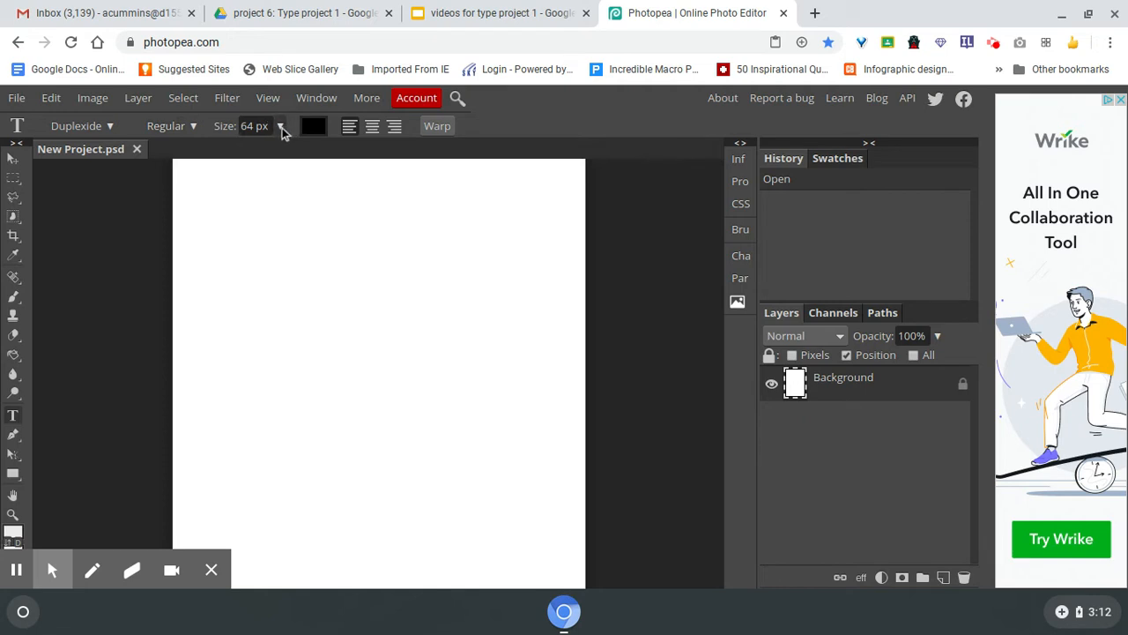
left_click(281, 126)
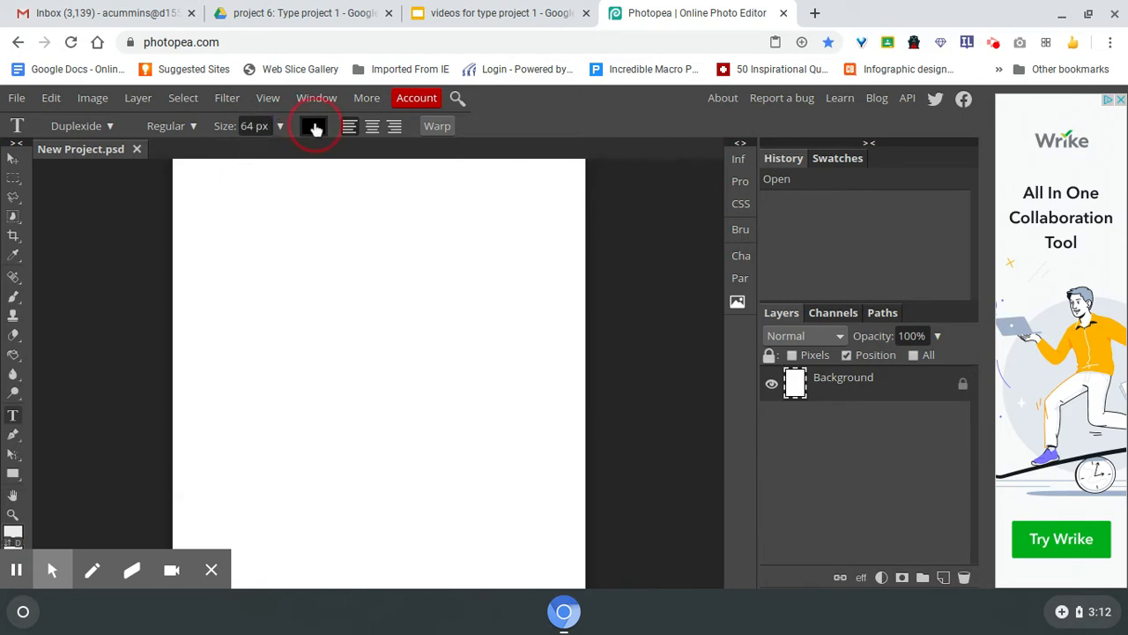
left_click(313, 126)
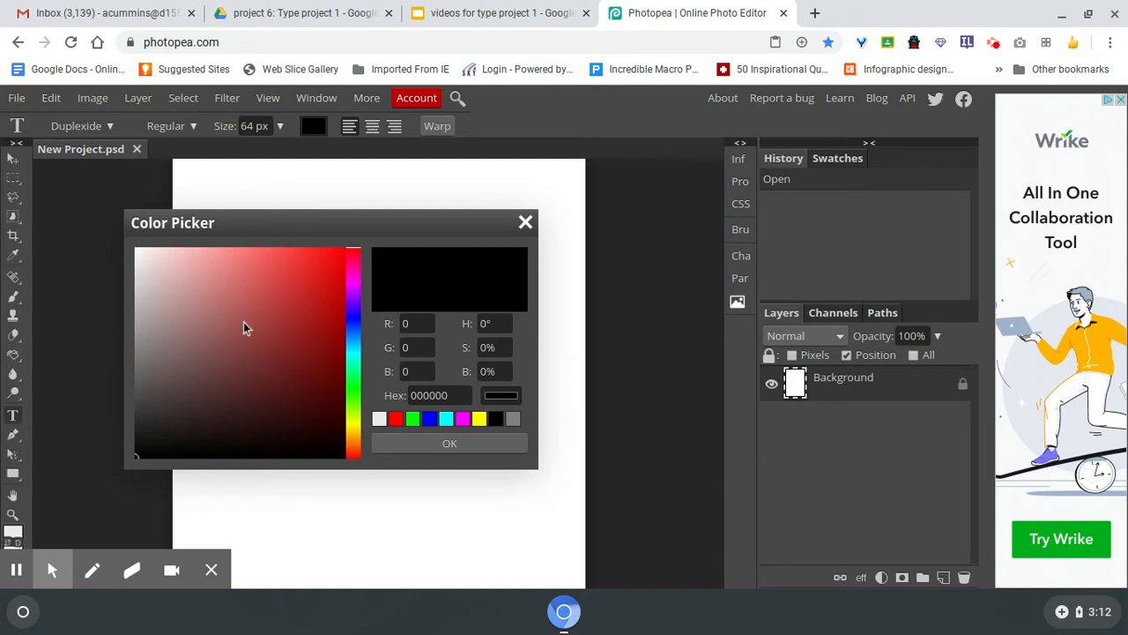
mouse_move(520, 249)
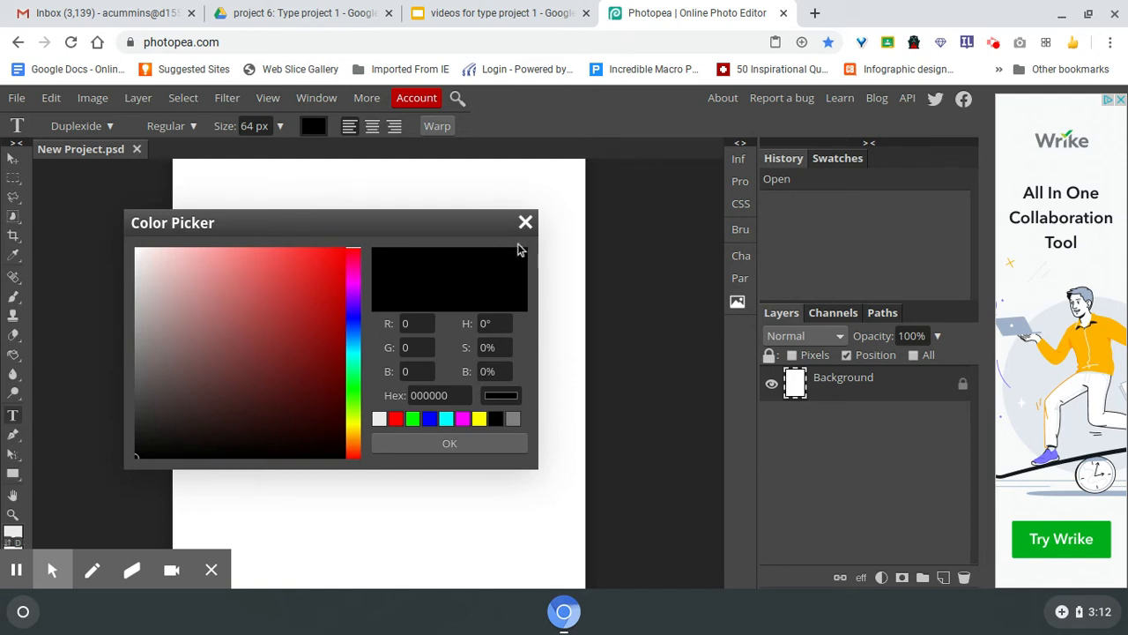
left_click(527, 221)
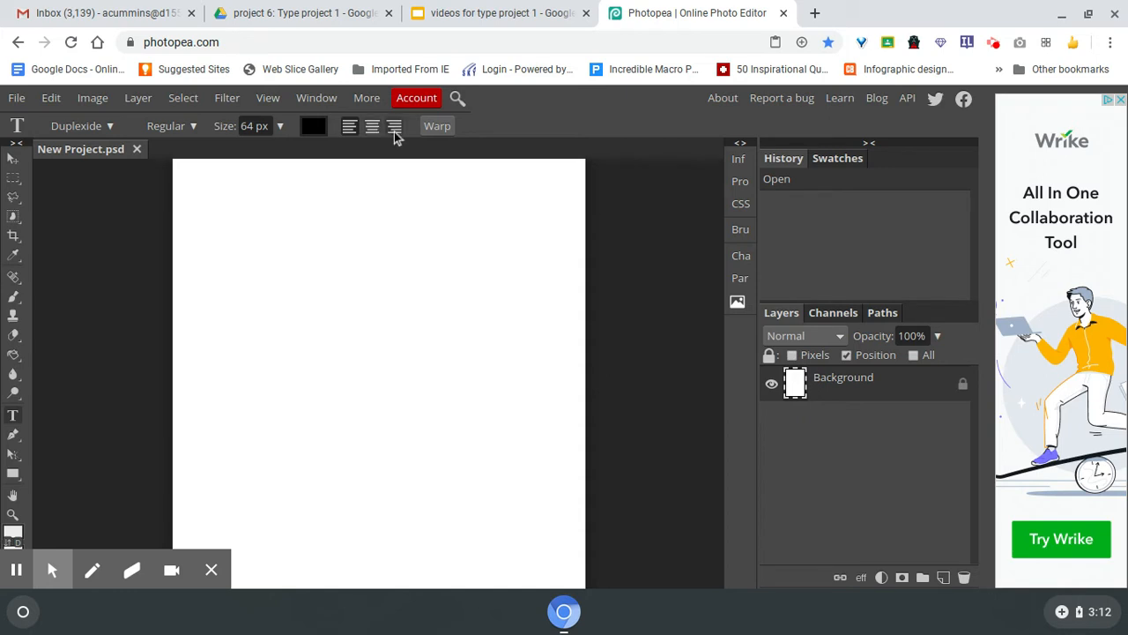
mouse_move(393, 137)
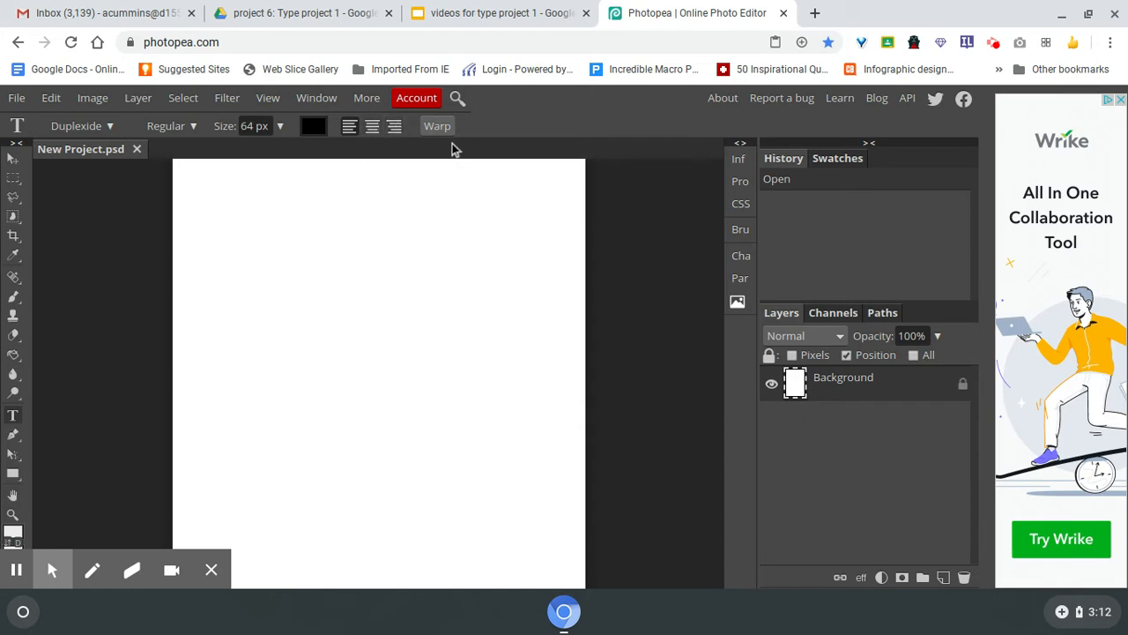
mouse_move(247, 254)
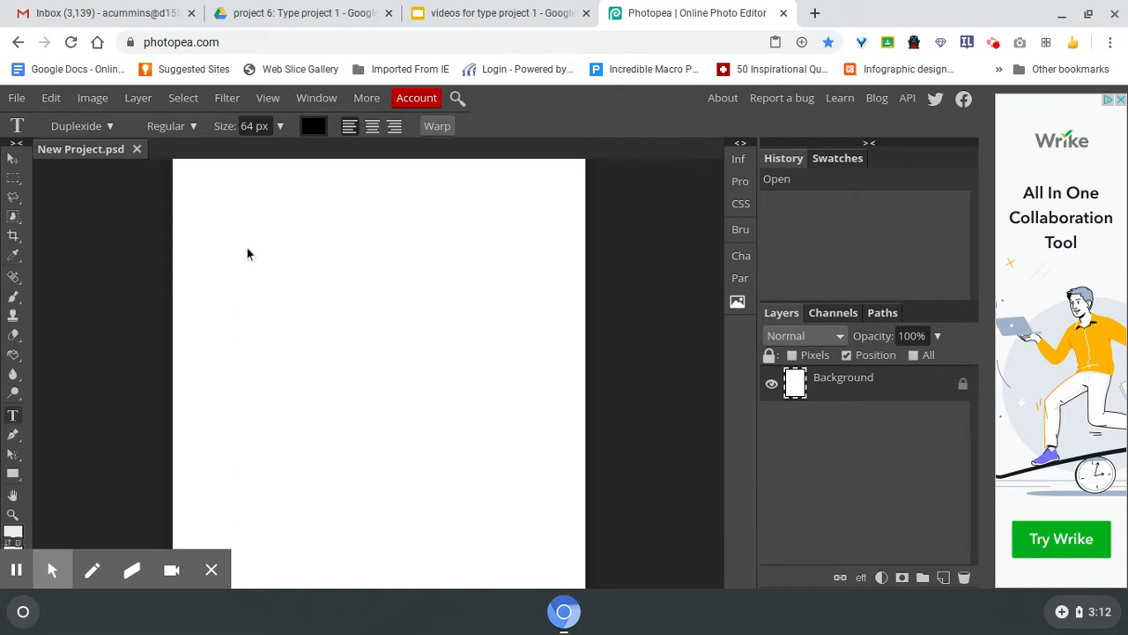
left_click(240, 245)
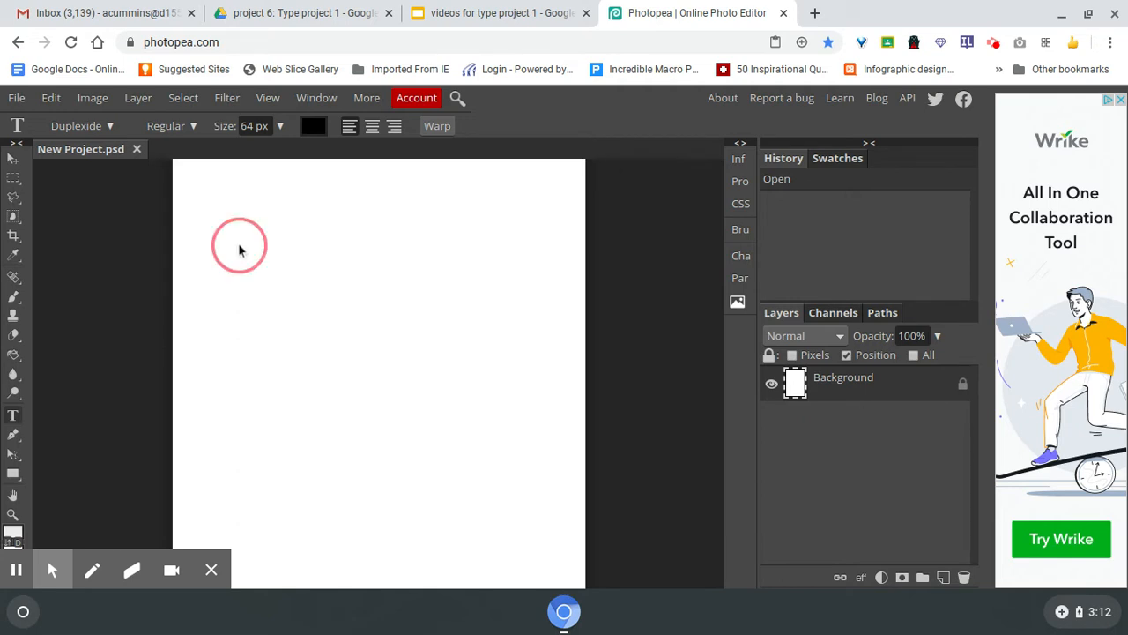
Type WORD on the canvas and drag the text up and to the left
left_click(414, 361)
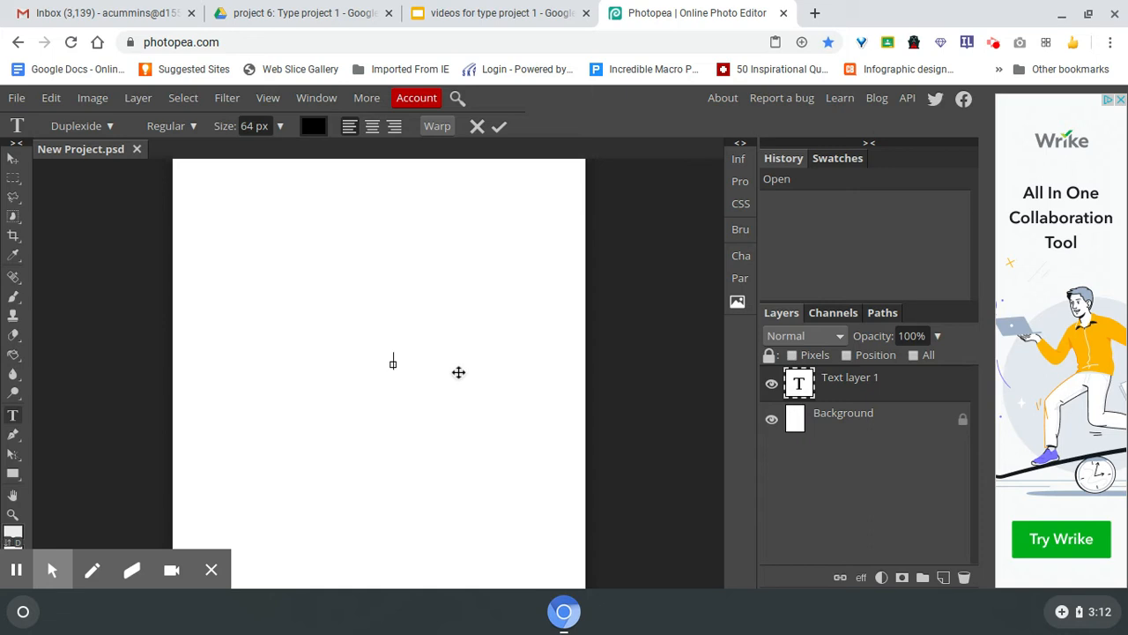
type("WORD")
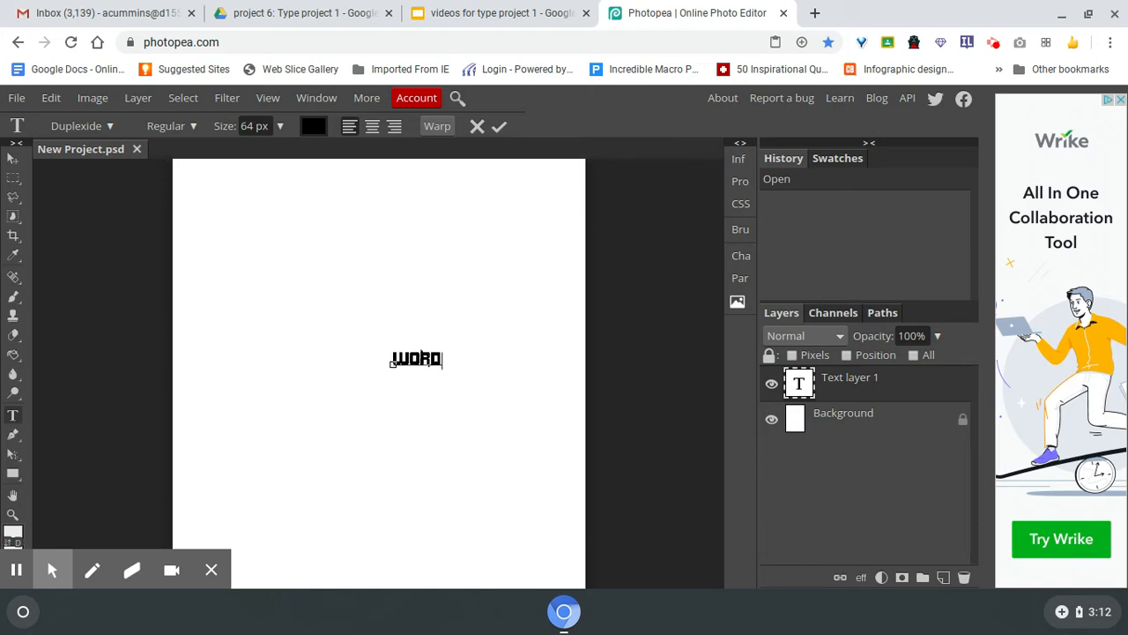
mouse_move(474, 366)
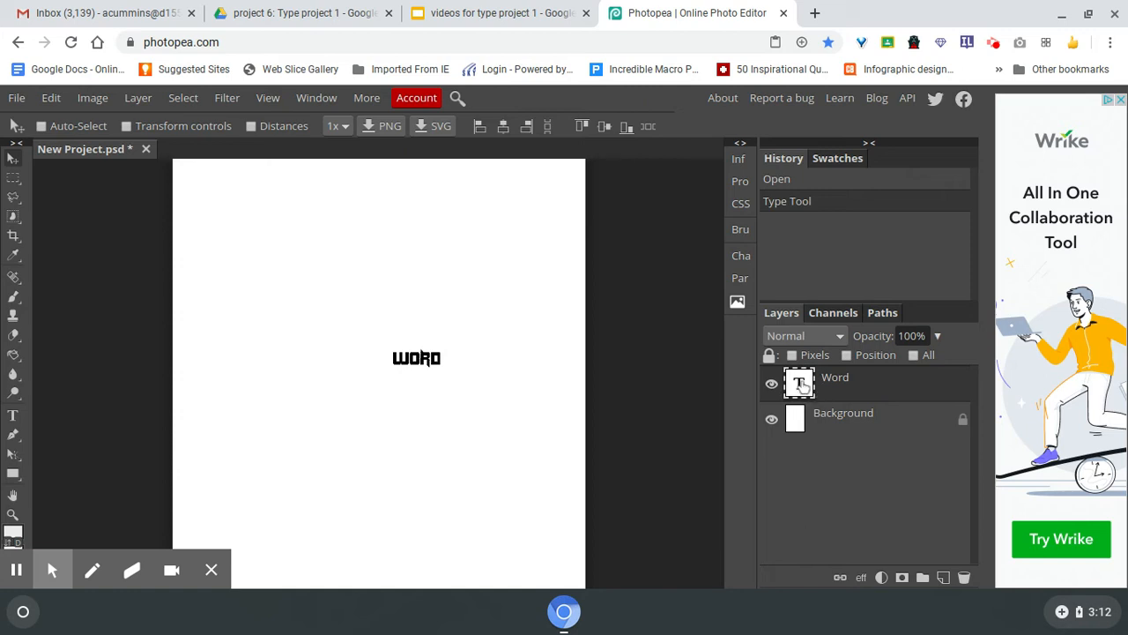
mouse_move(422, 369)
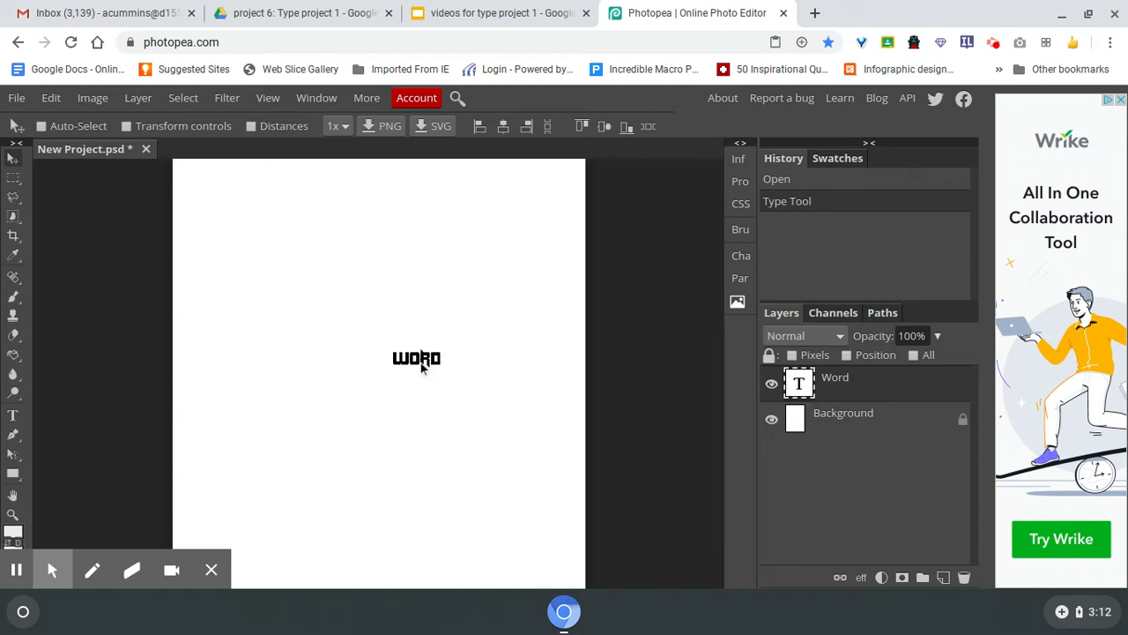
left_click_drag(416, 359, 317, 328)
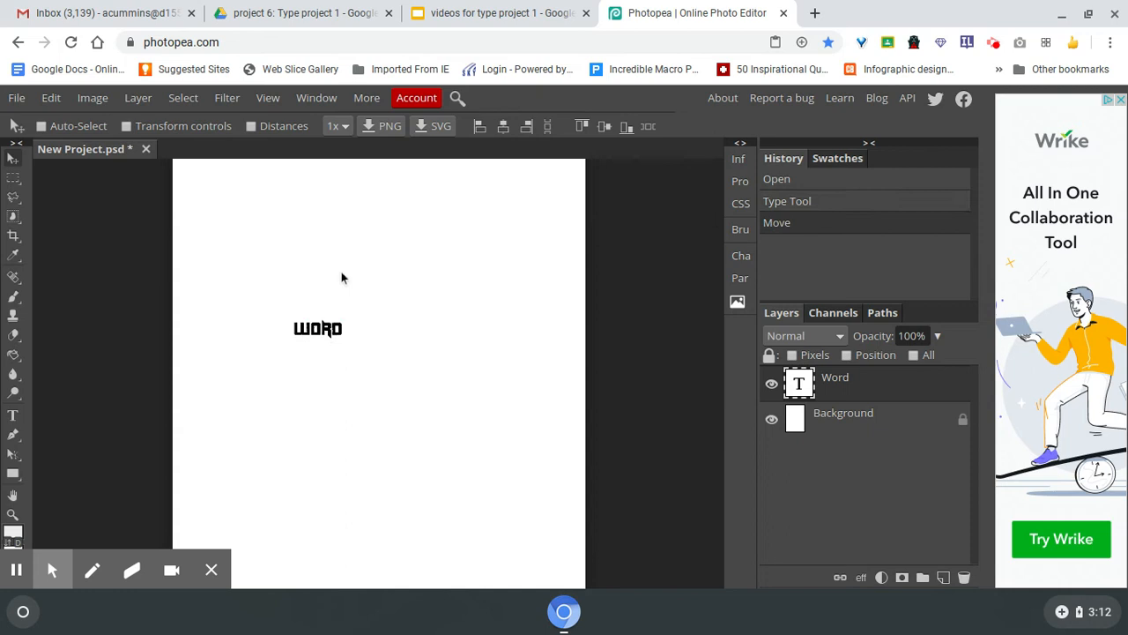
mouse_move(344, 342)
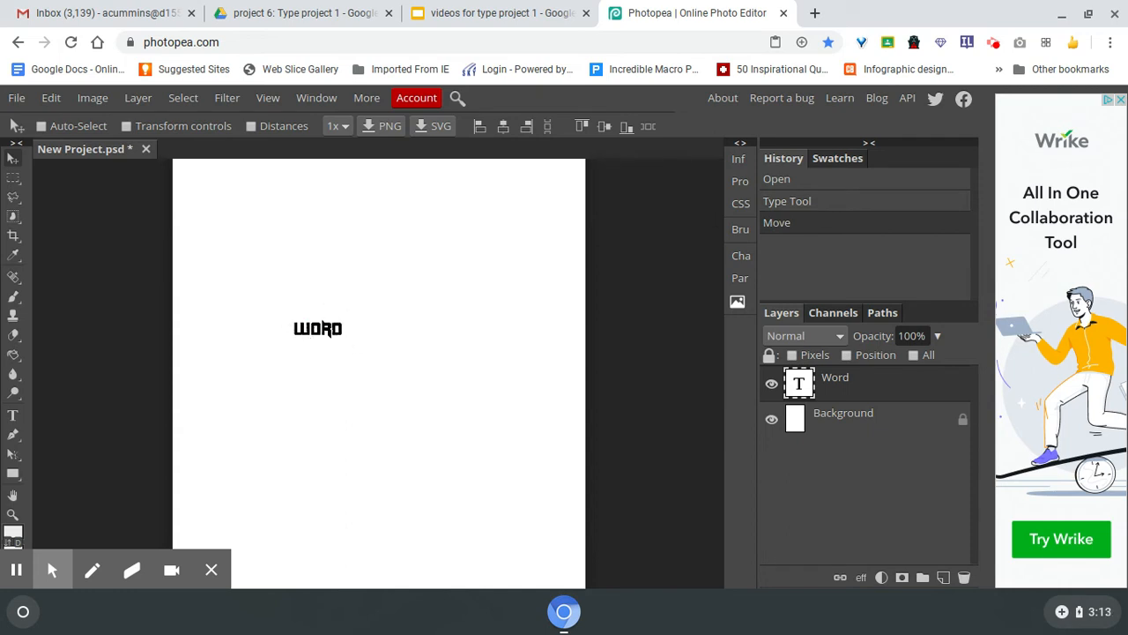
mouse_move(93, 98)
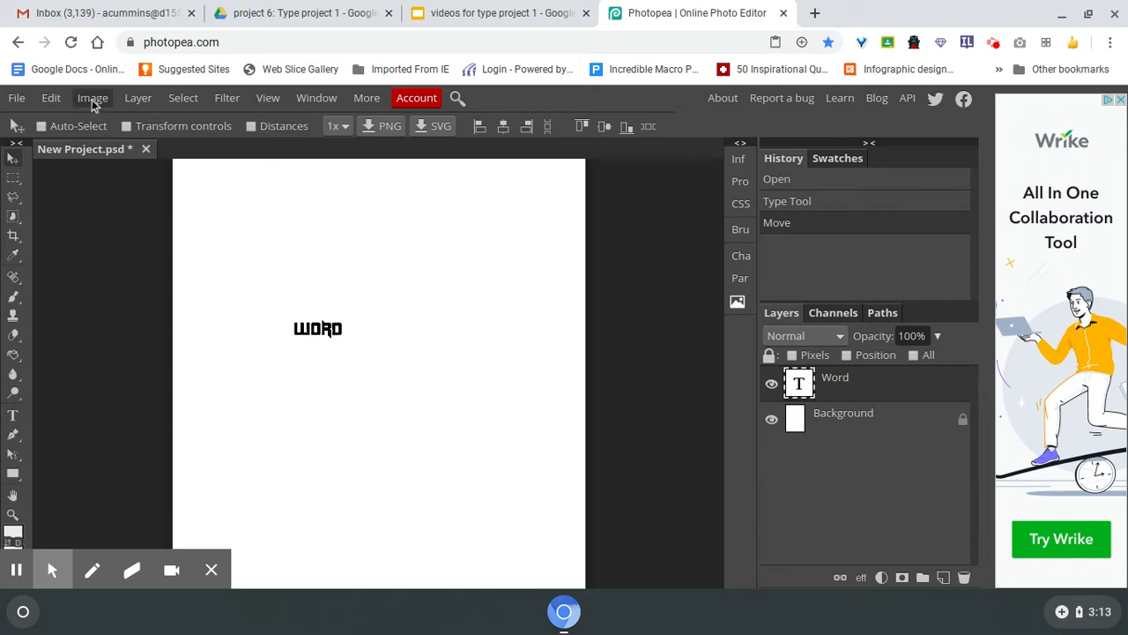
Enlarge WORD several times with Free Transform and reposition it
left_click(51, 98)
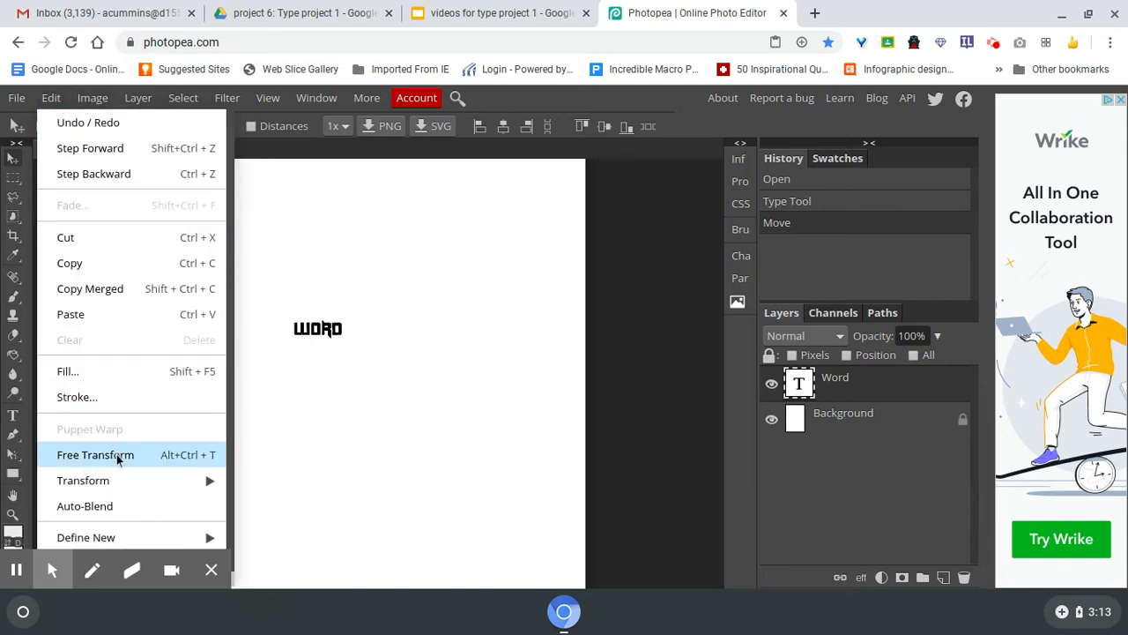
left_click(95, 454)
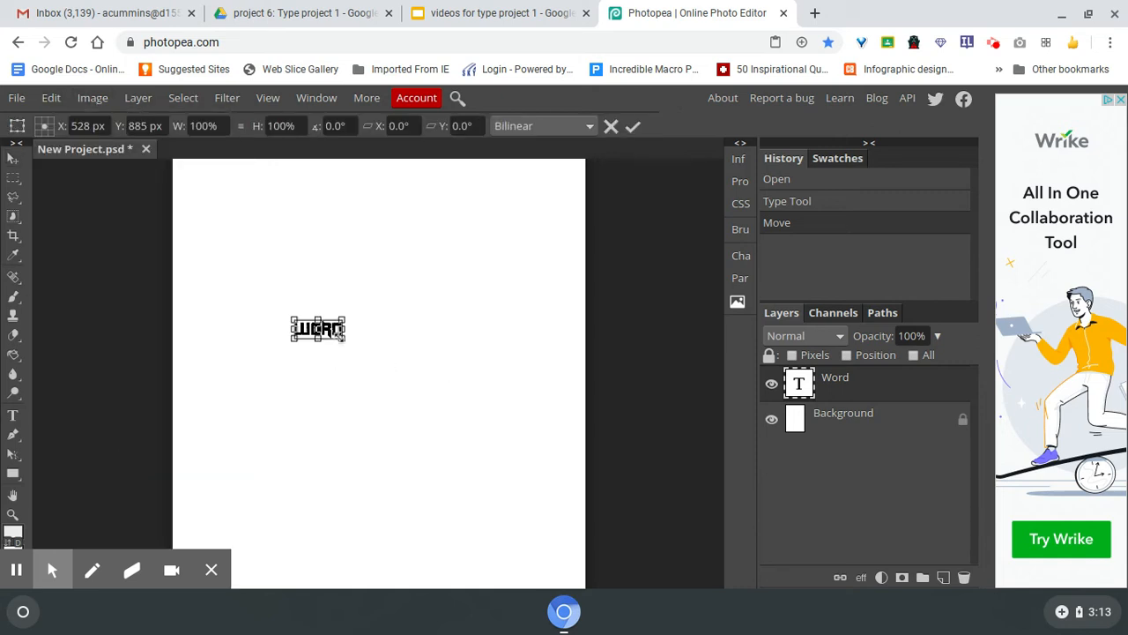
left_click_drag(344, 340, 494, 438)
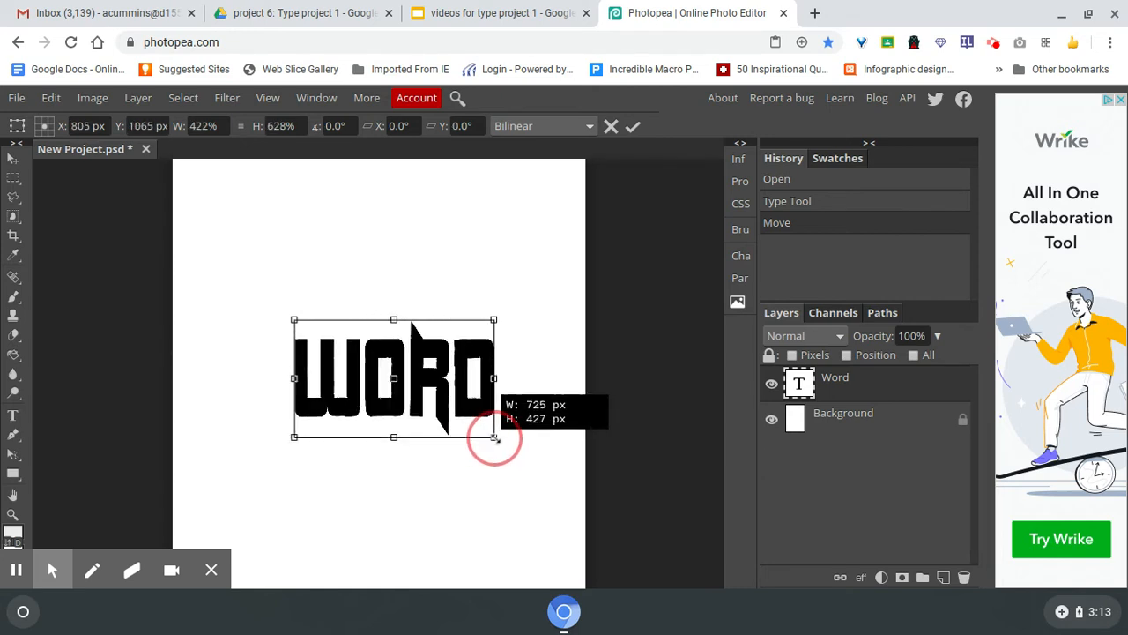
left_click_drag(494, 436, 556, 432)
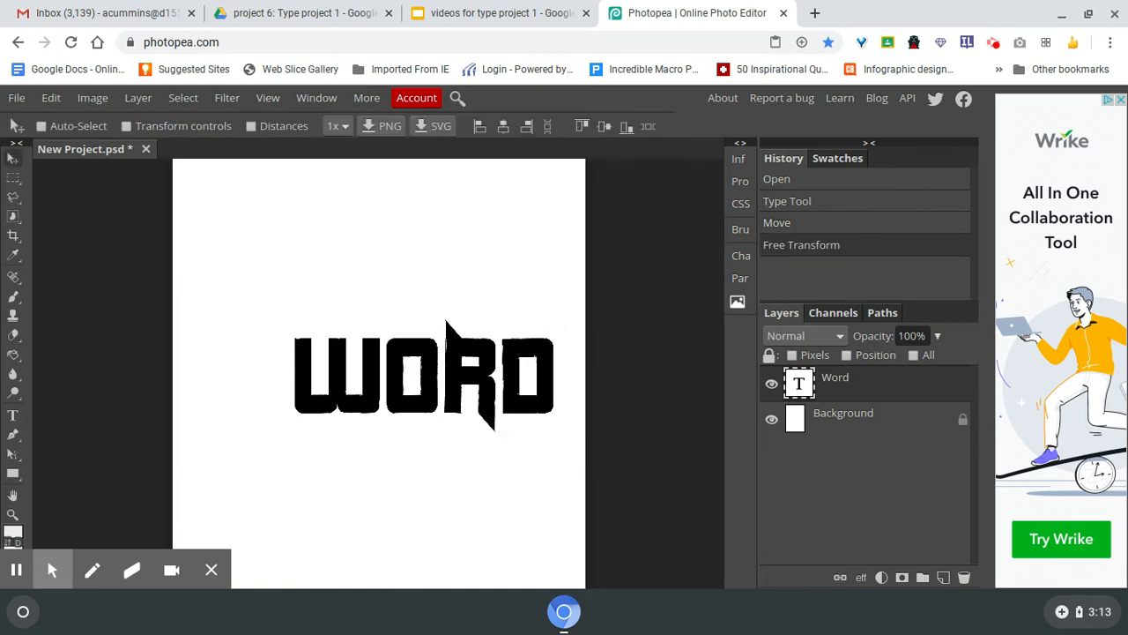
mouse_move(513, 383)
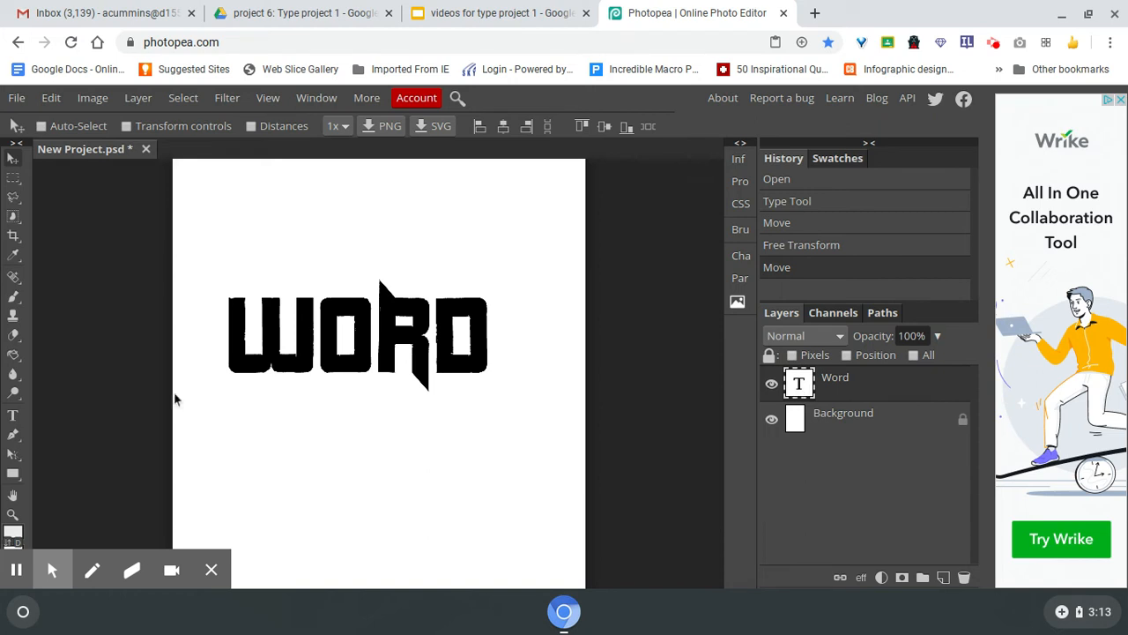
Select the W with the Type tool and colour it red
left_click(13, 415)
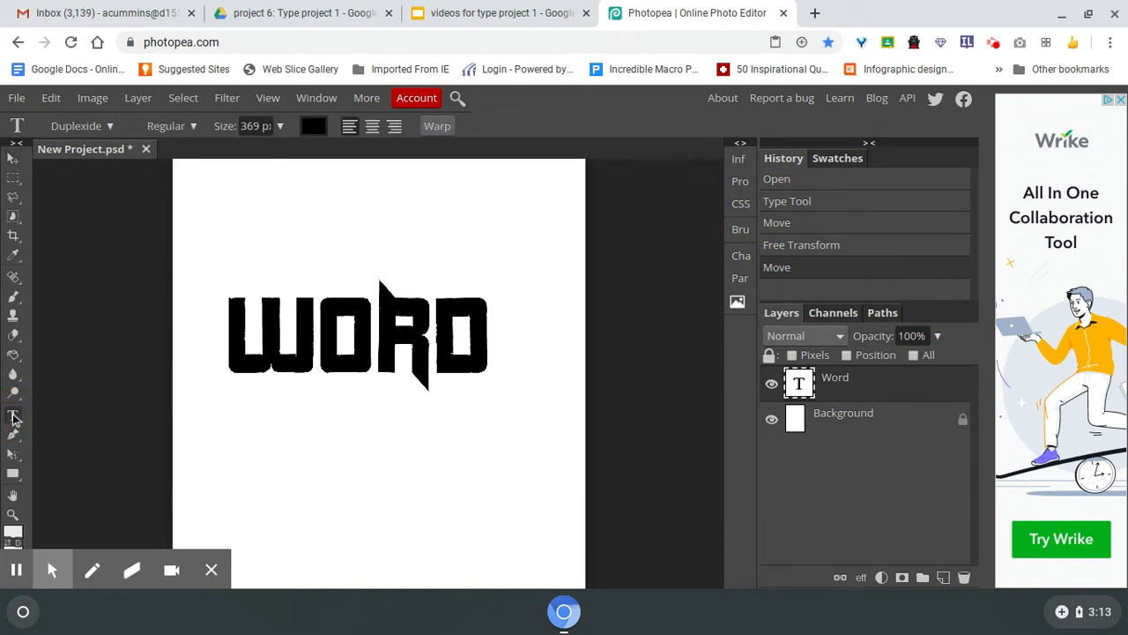
left_click(315, 327)
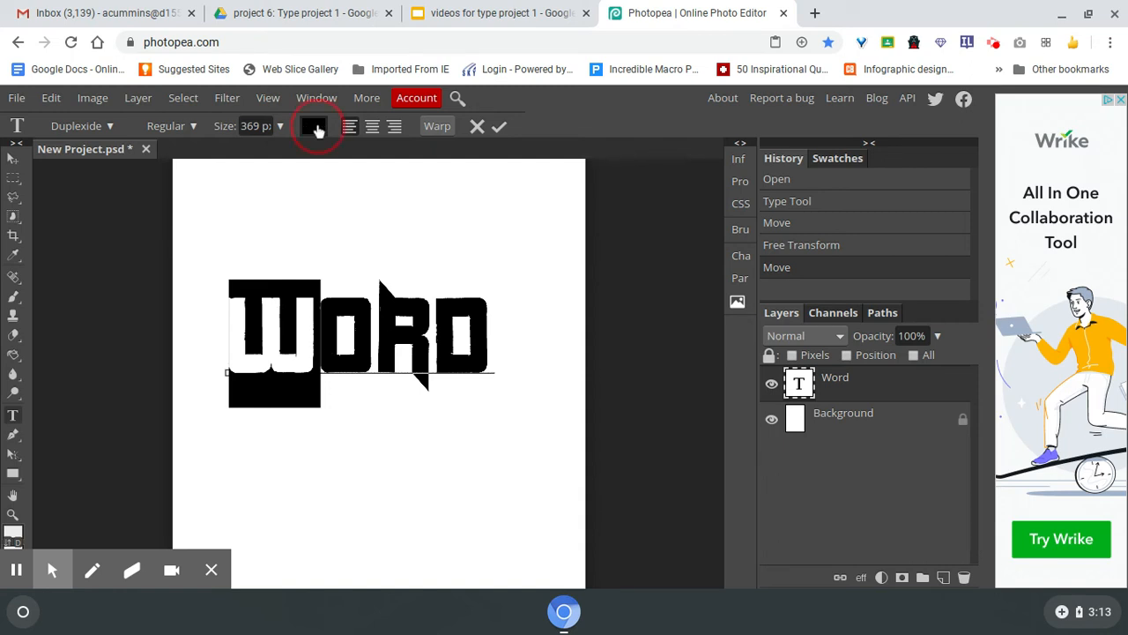
left_click(314, 126)
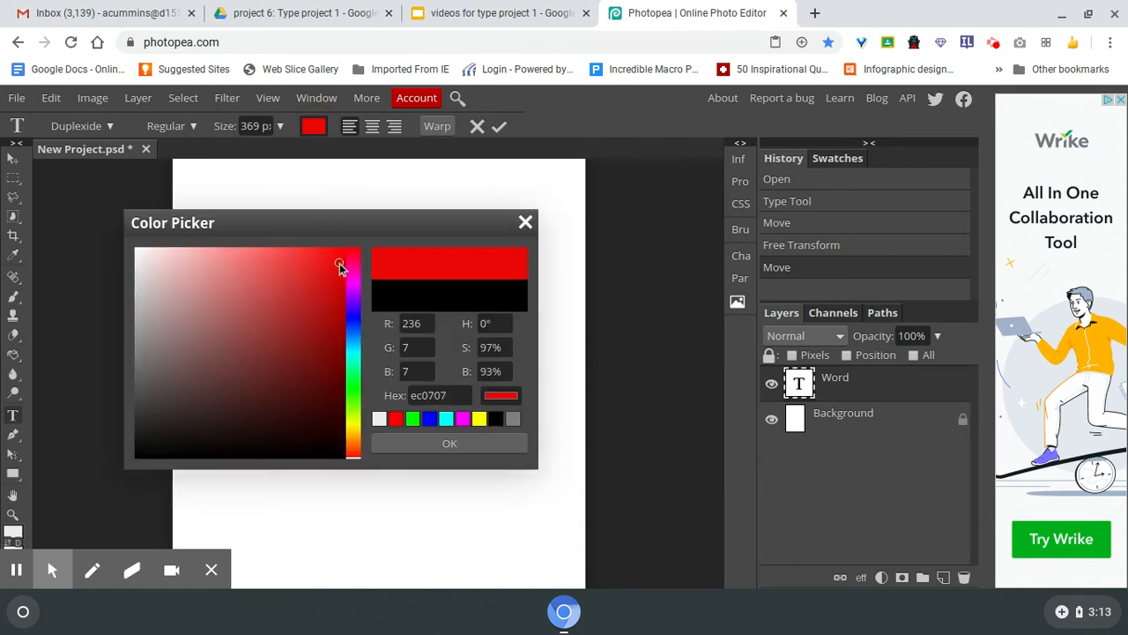
left_click(448, 442)
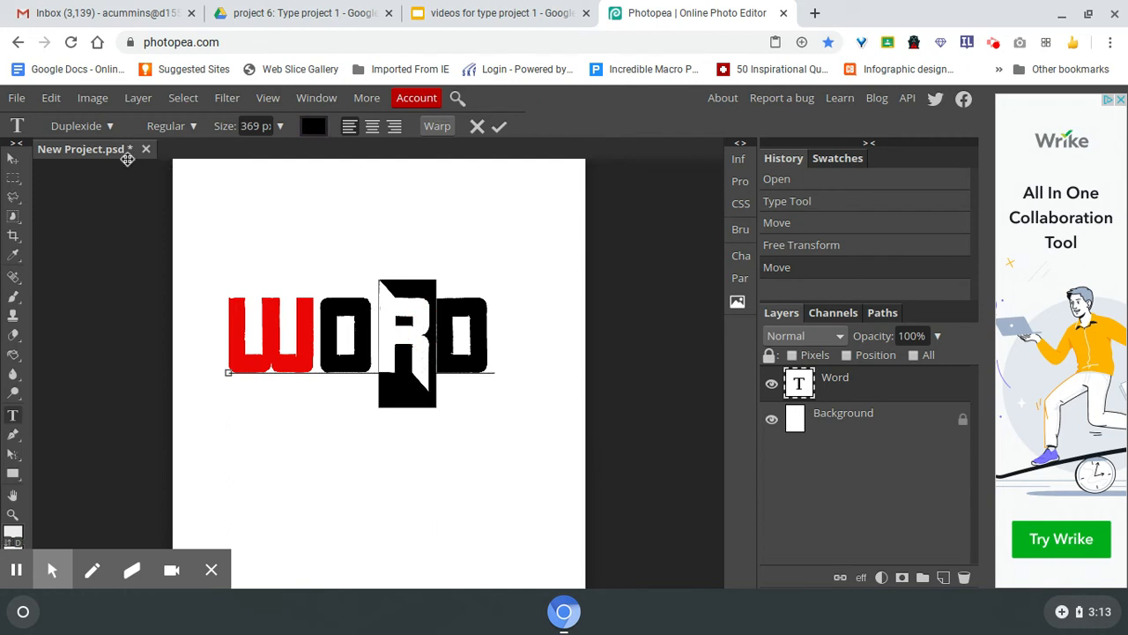
left_click(79, 125)
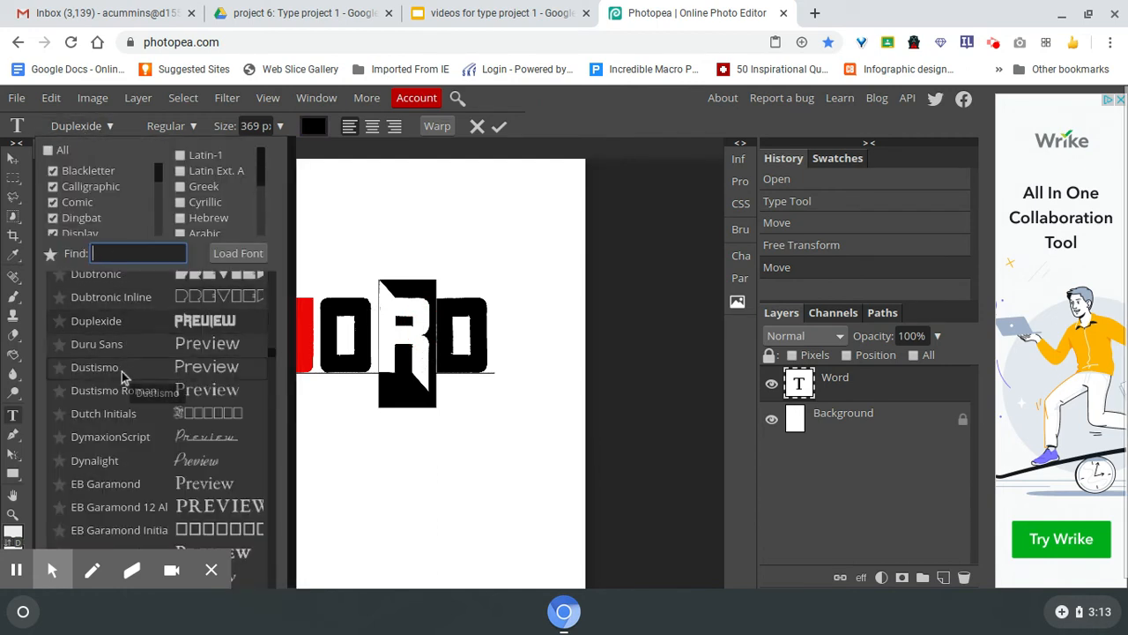
Change the R's font to Dustismo
left_click(94, 367)
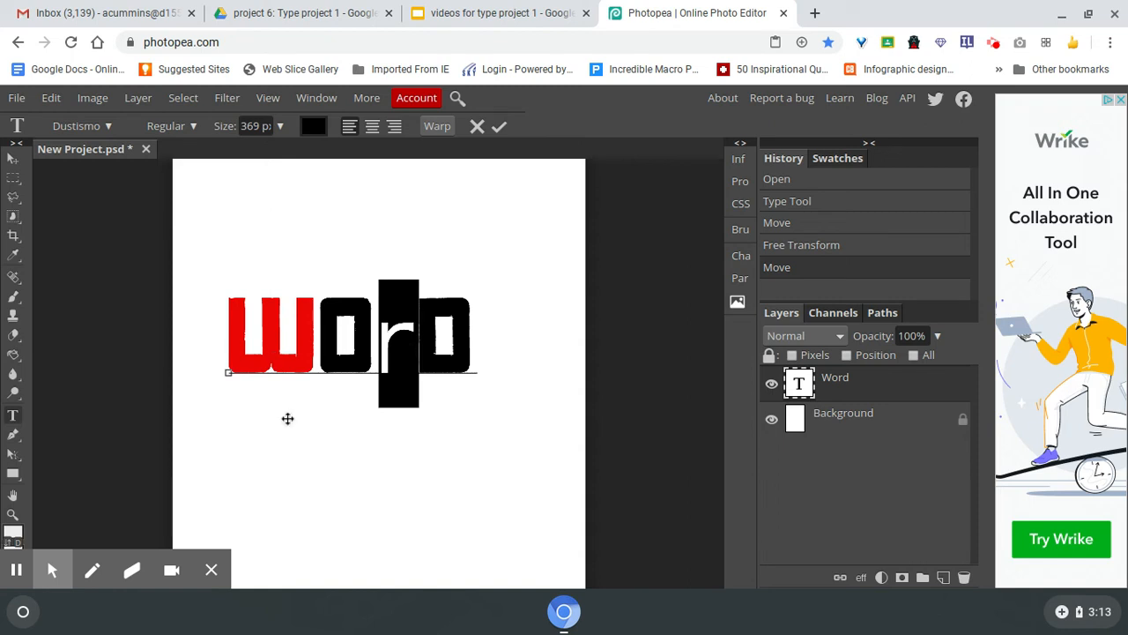
mouse_move(113, 242)
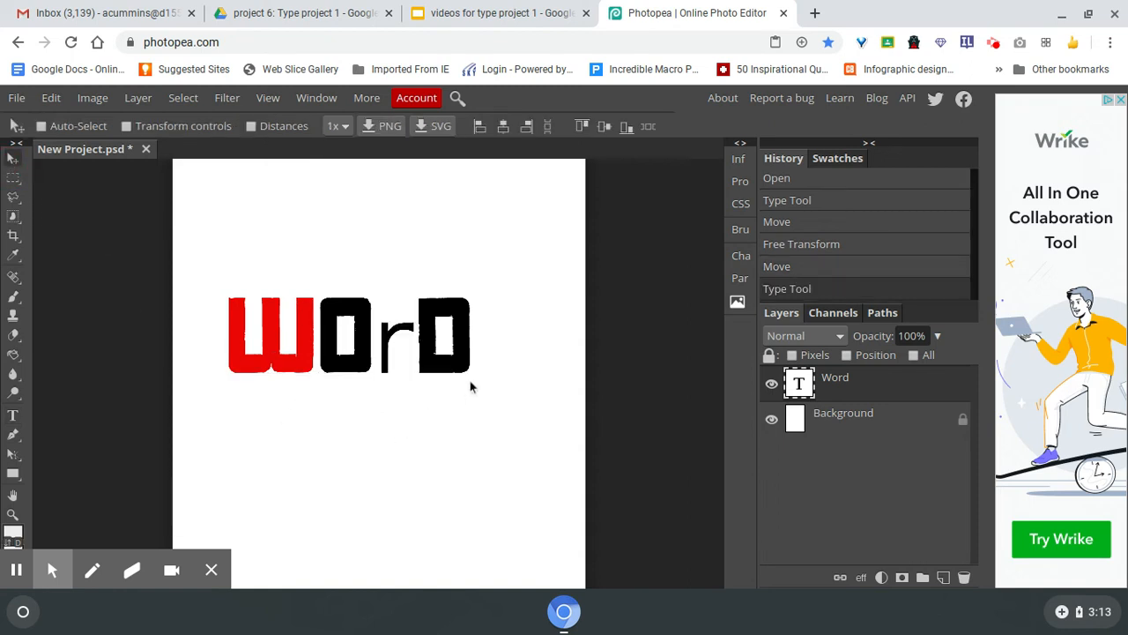
mouse_move(408, 388)
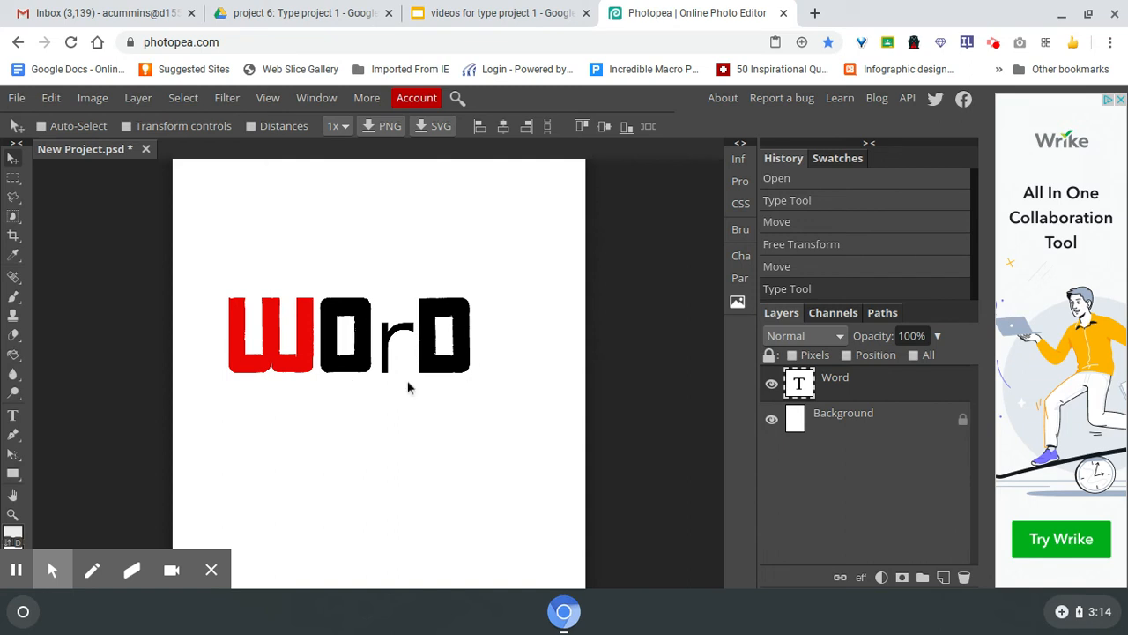
mouse_move(139, 298)
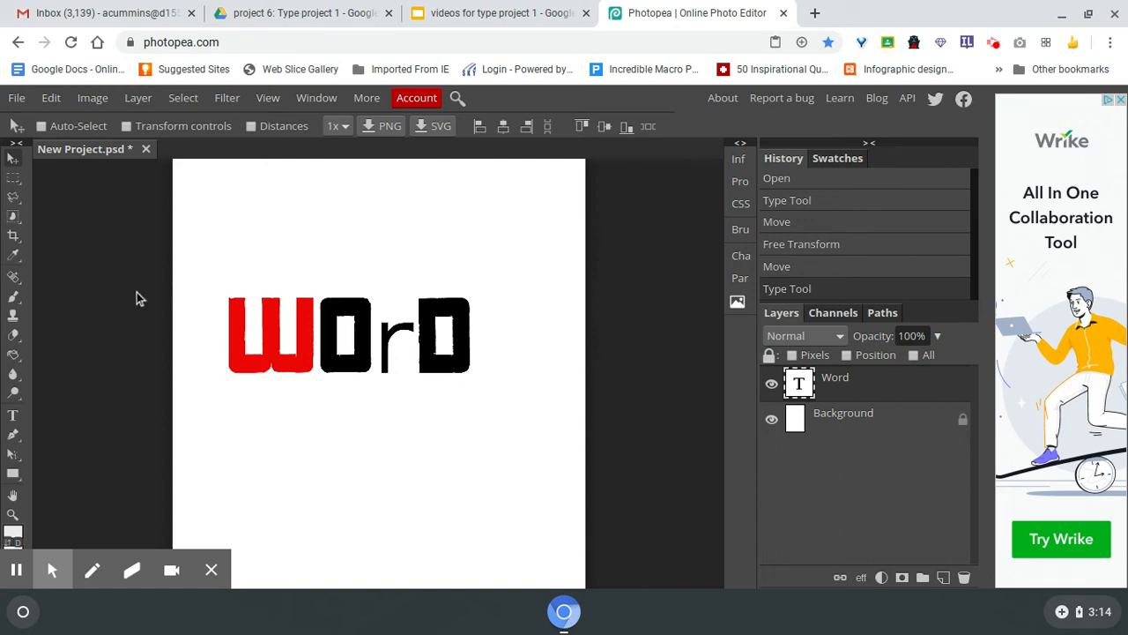
mouse_move(27, 342)
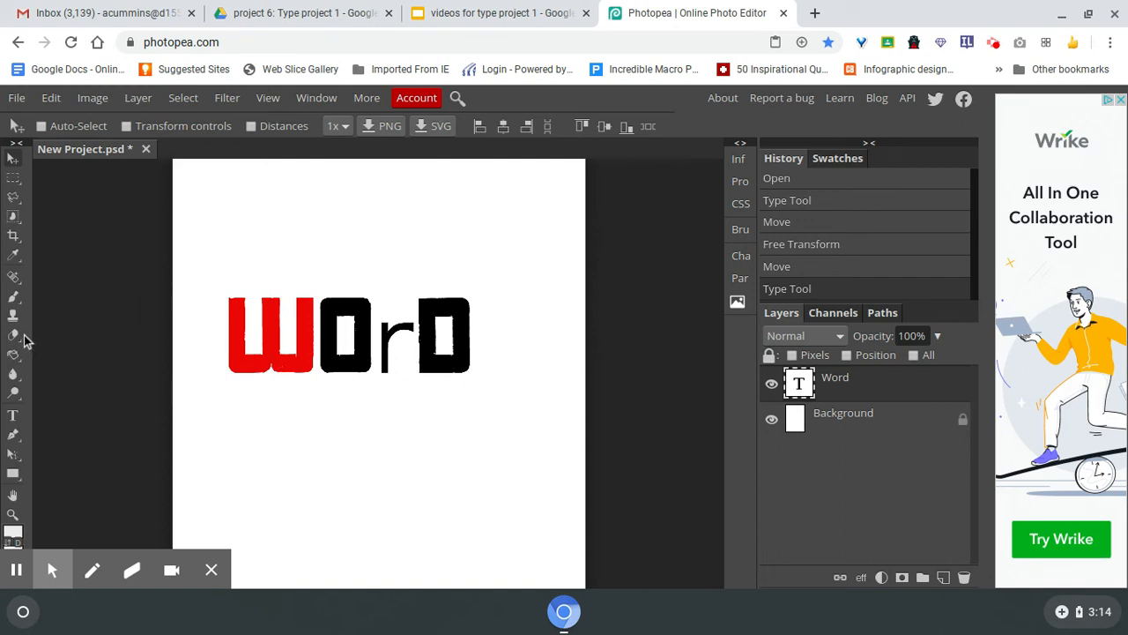
mouse_move(13, 352)
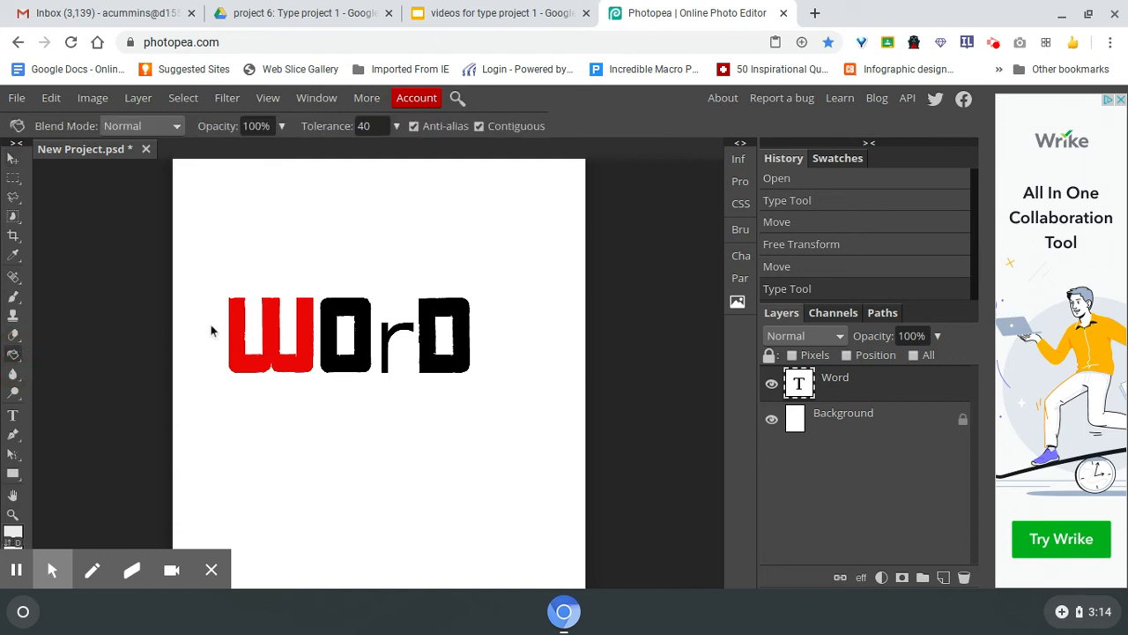
Rasterize the Word layer through its Layers panel context menu
left_click(352, 335)
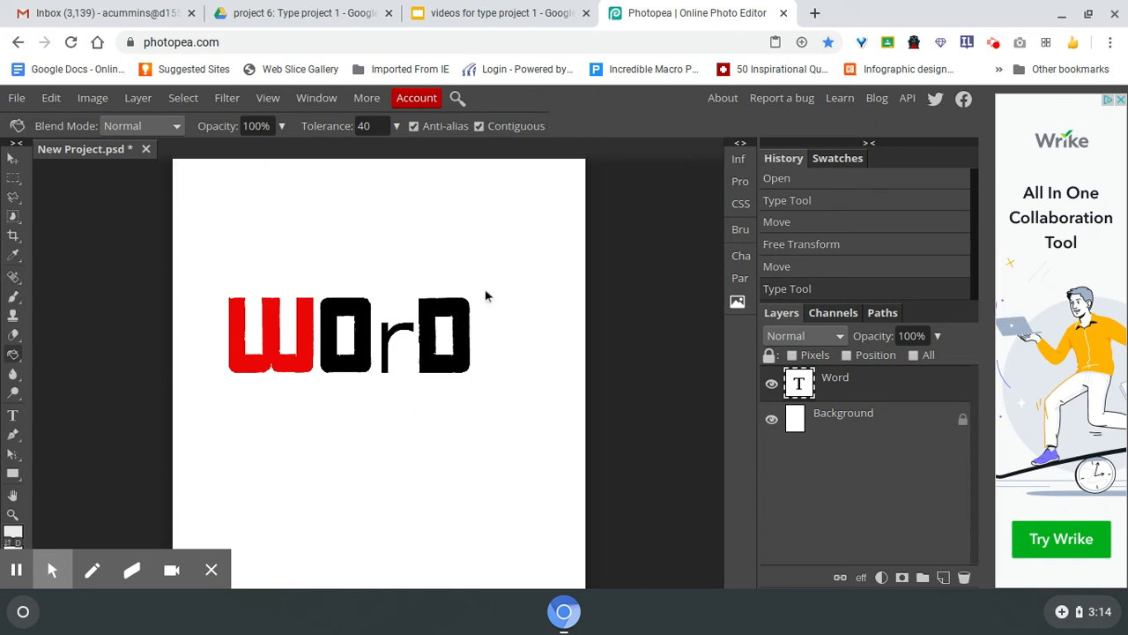
mouse_move(638, 352)
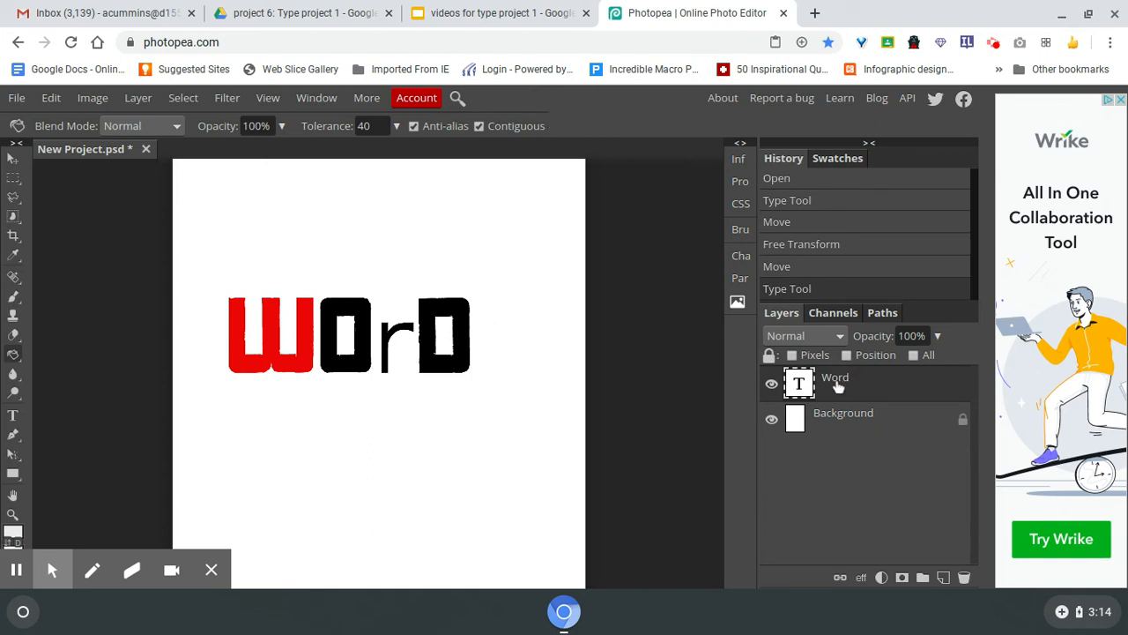
right_click(835, 382)
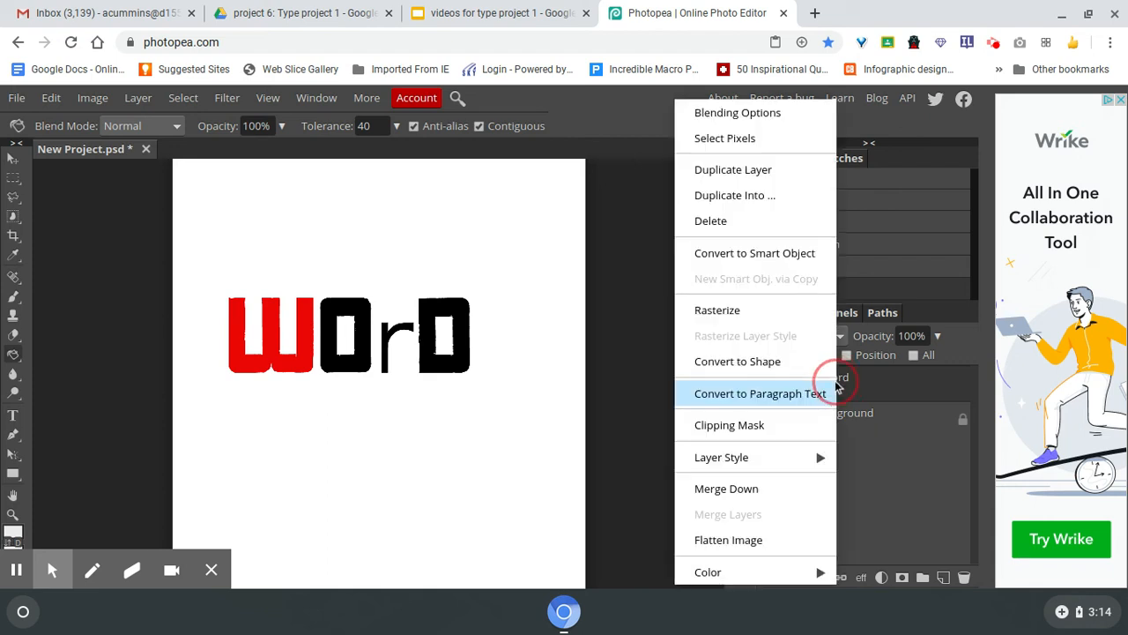
mouse_move(717, 310)
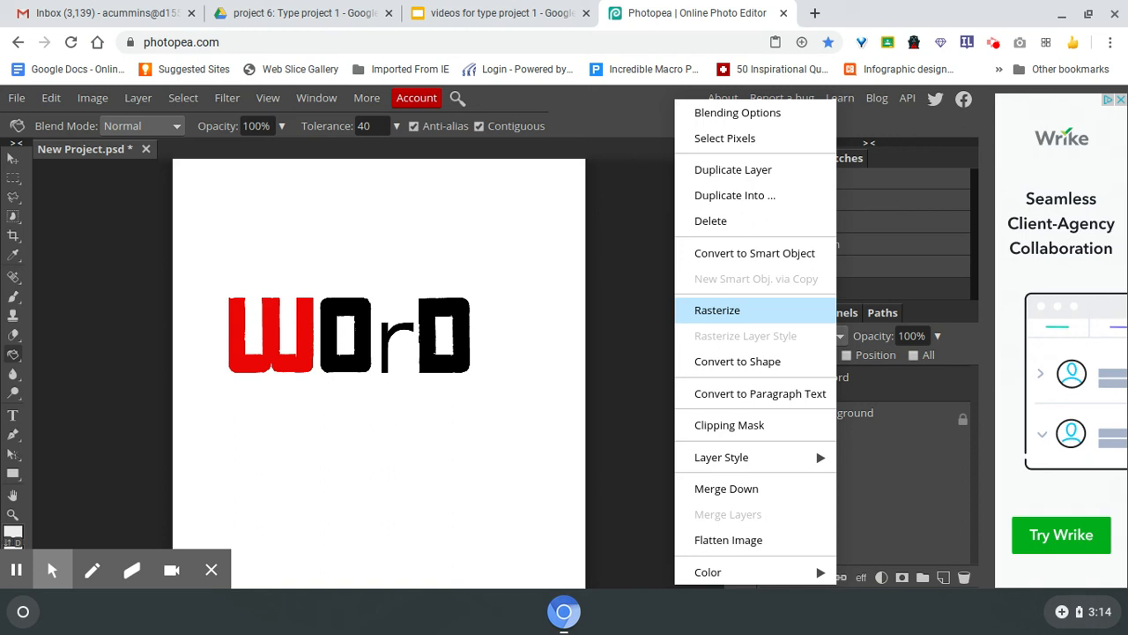
left_click(718, 309)
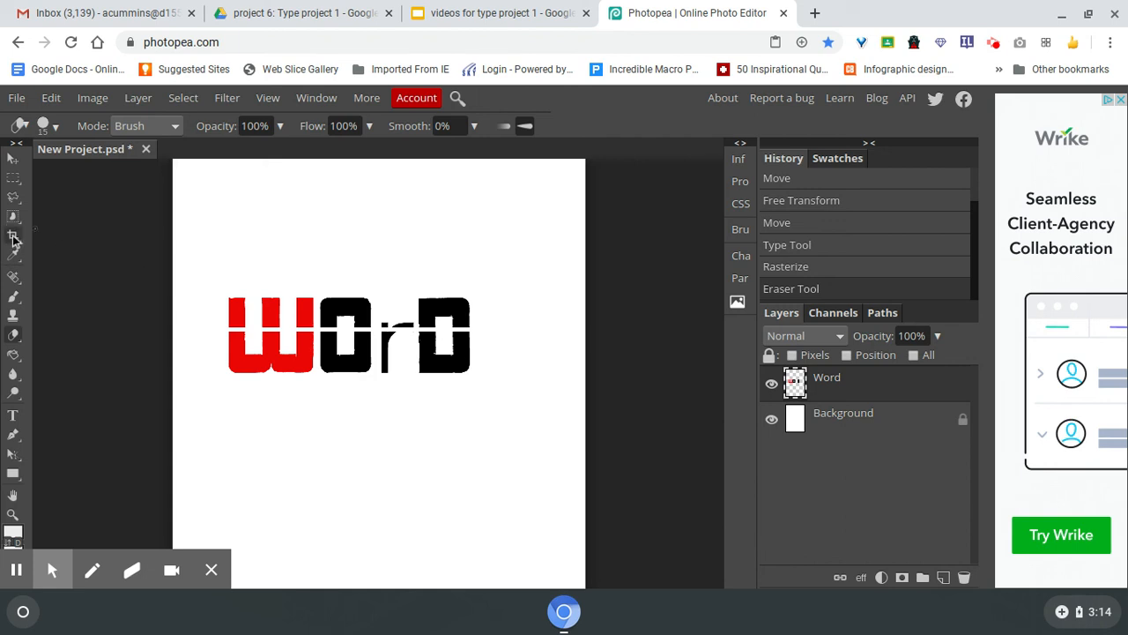
Nudge the erased word slightly right with the Move tool
left_click(13, 159)
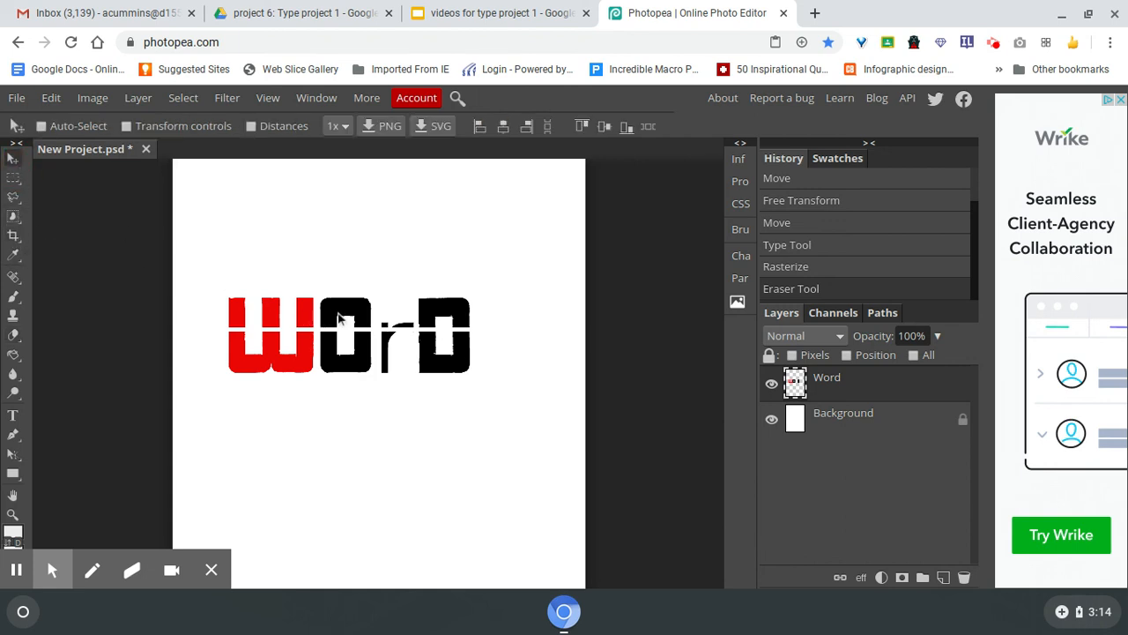
left_click_drag(349, 335, 386, 335)
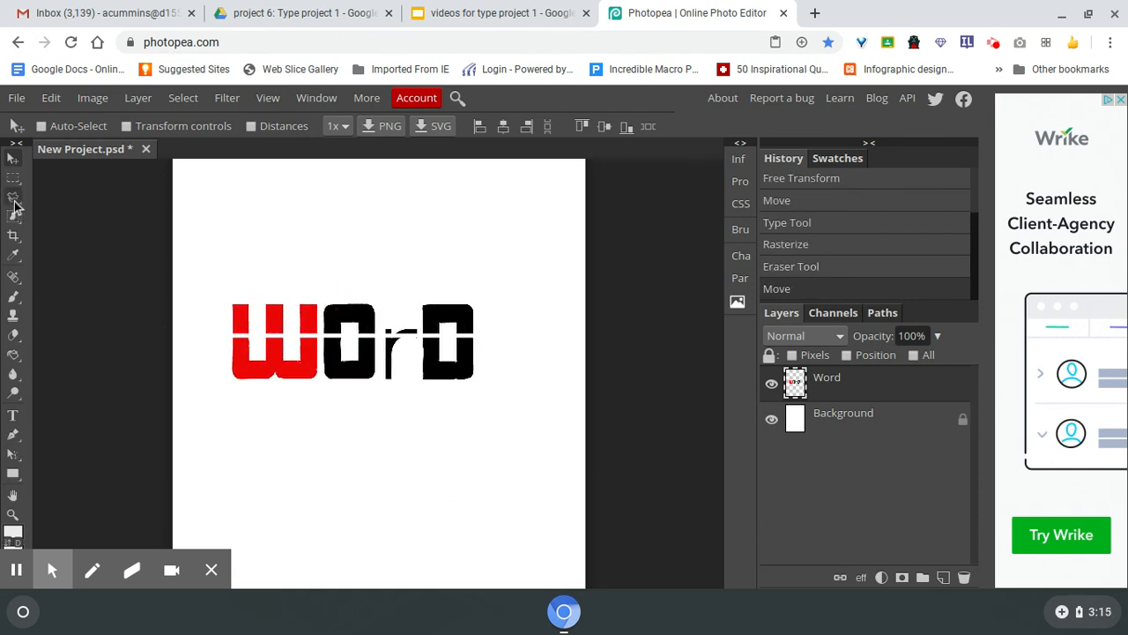
Select the O with the Magic Wand and switch to the Move tool
left_click(13, 216)
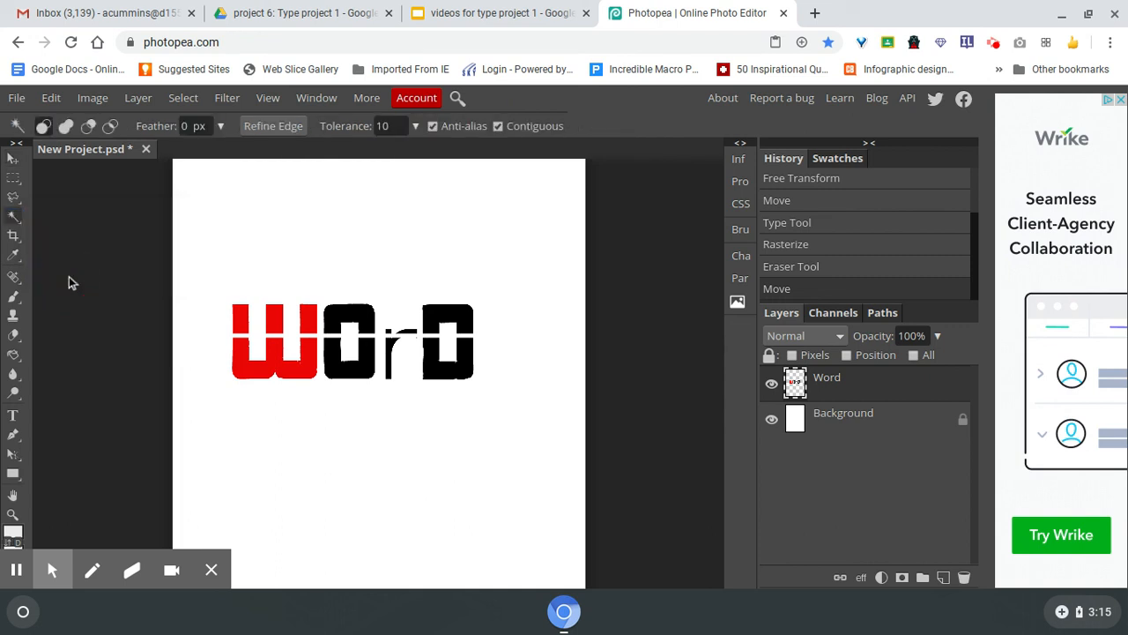
mouse_move(344, 316)
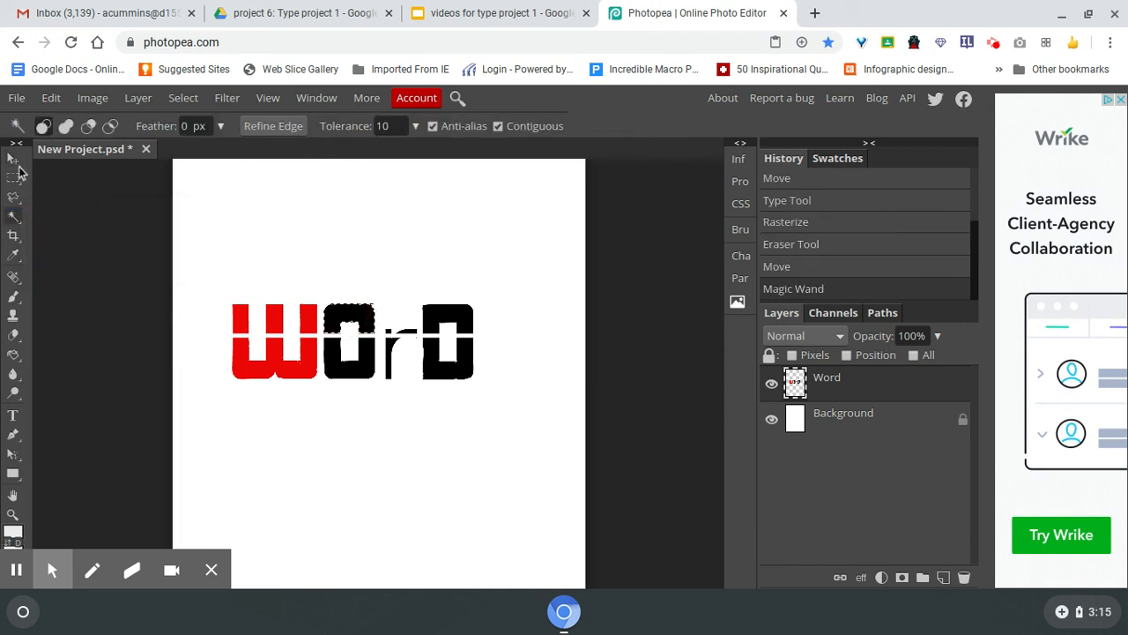
left_click(13, 159)
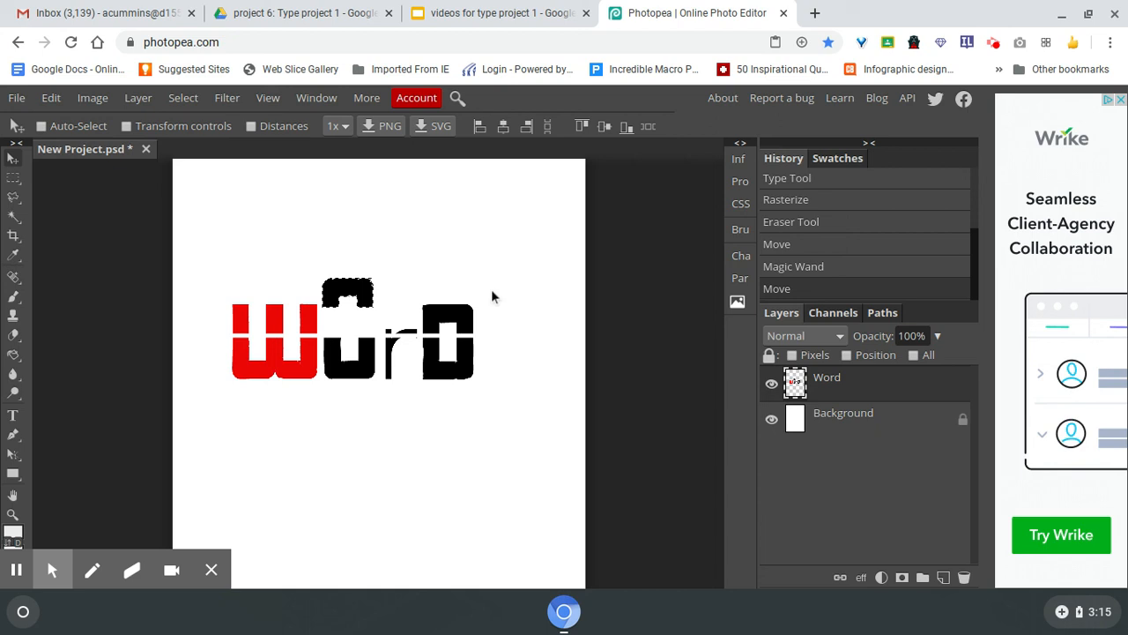
mouse_move(494, 347)
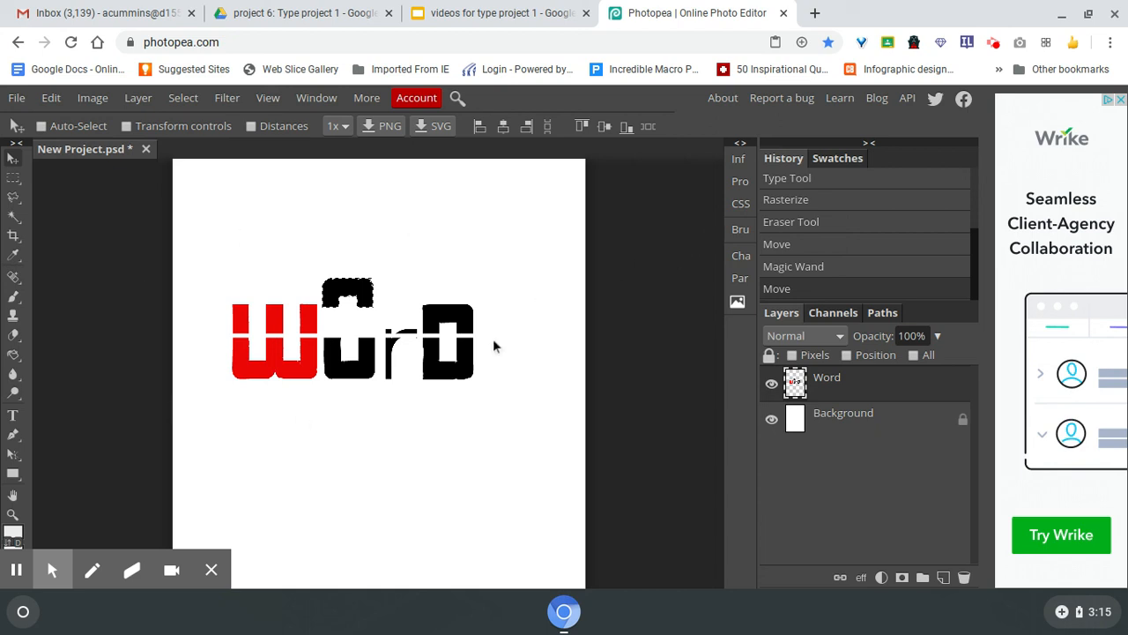